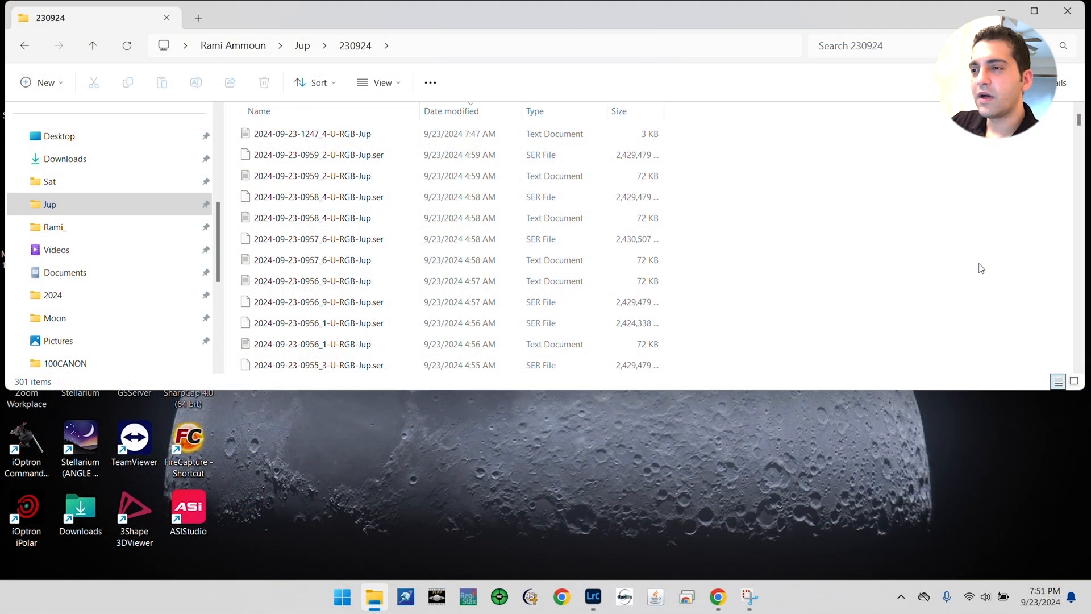
left_click(319, 302)
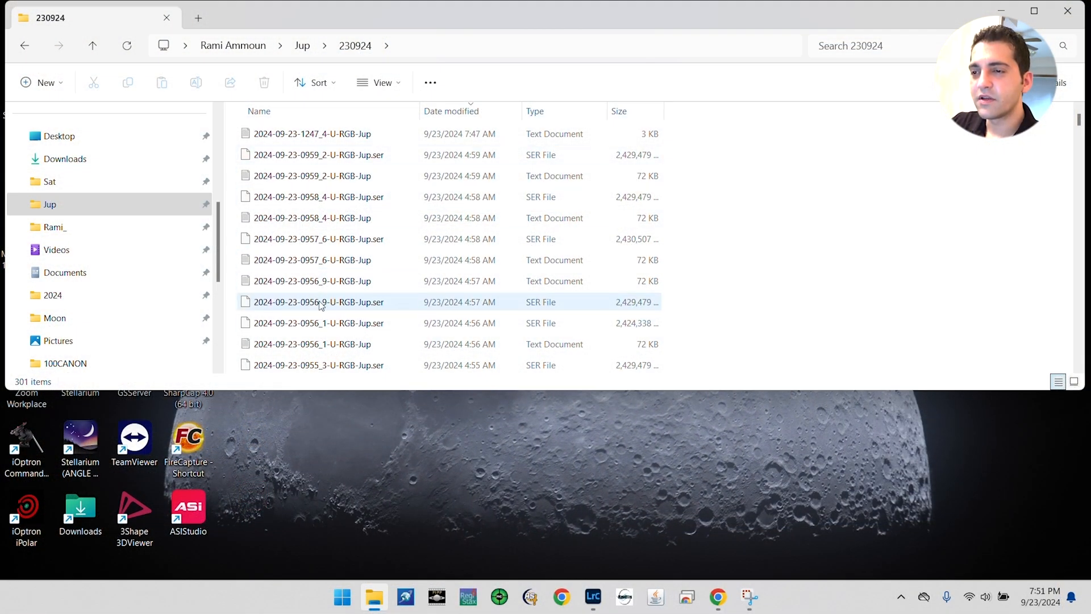
left_click(313, 134)
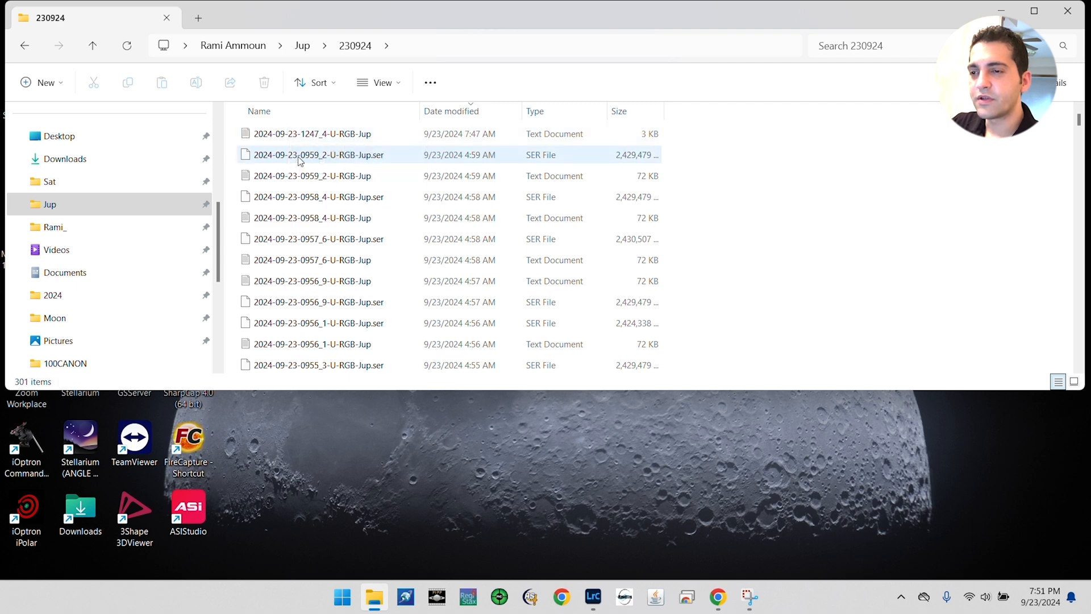
mouse_move(318, 155)
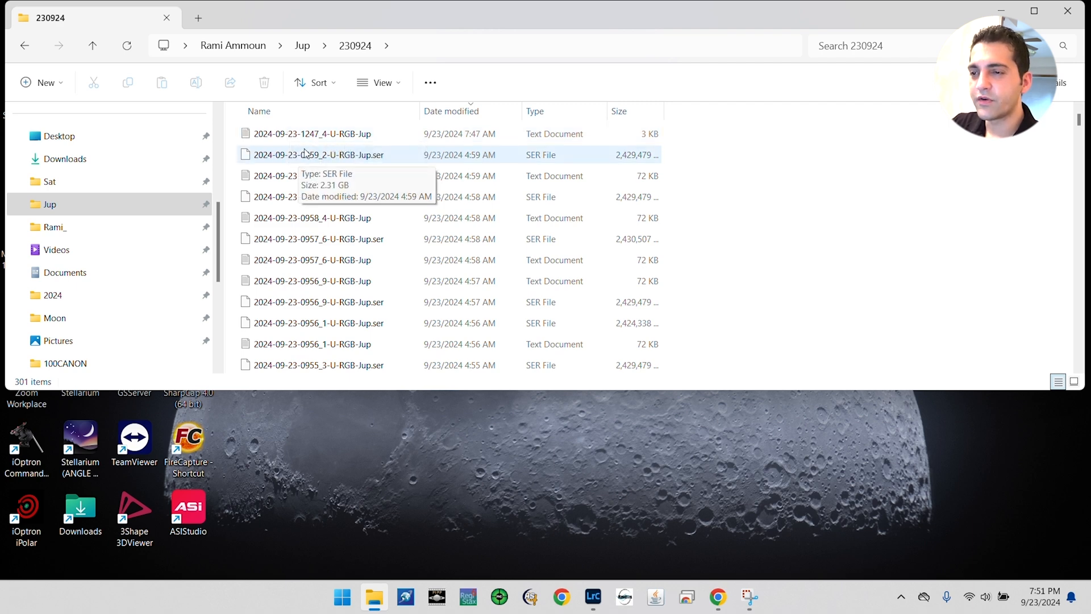
left_click(314, 135)
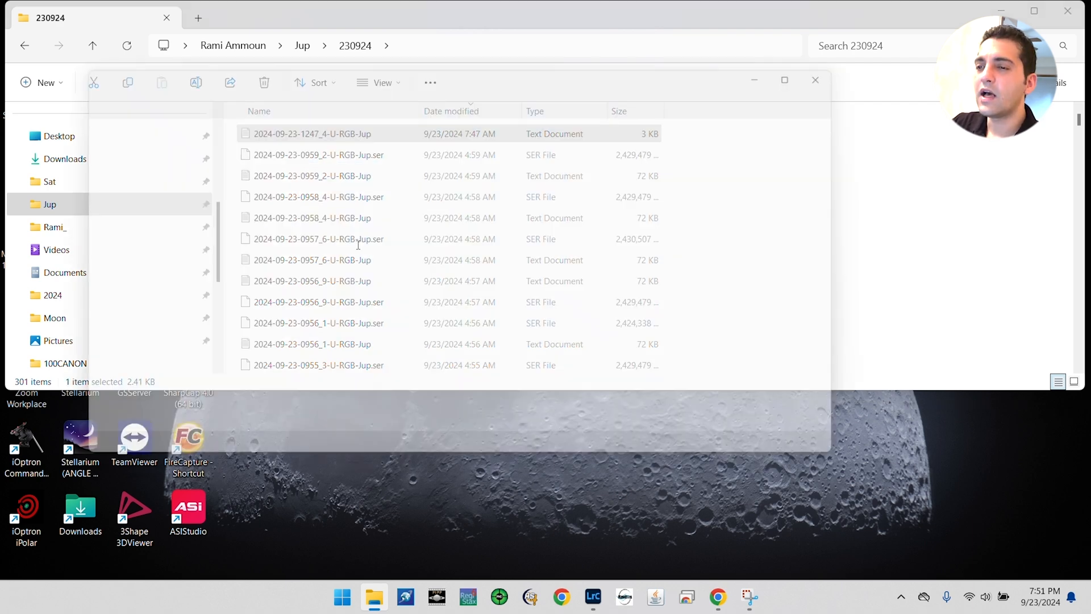
- View the FireCapture settings log for the 12:47 Jupiter capture in Notepad
double_click(312, 134)
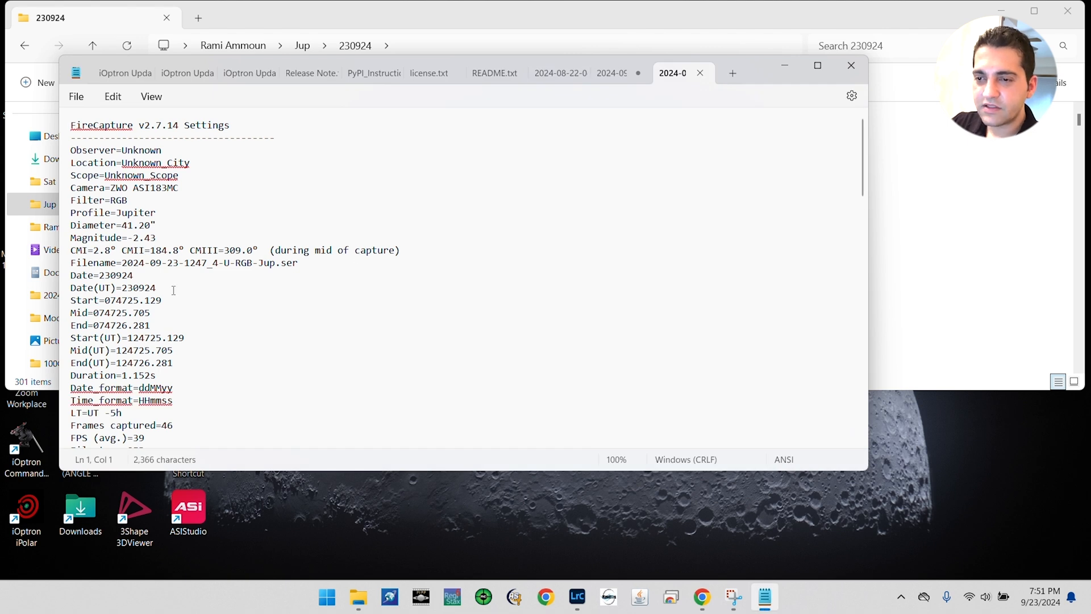
mouse_move(181, 227)
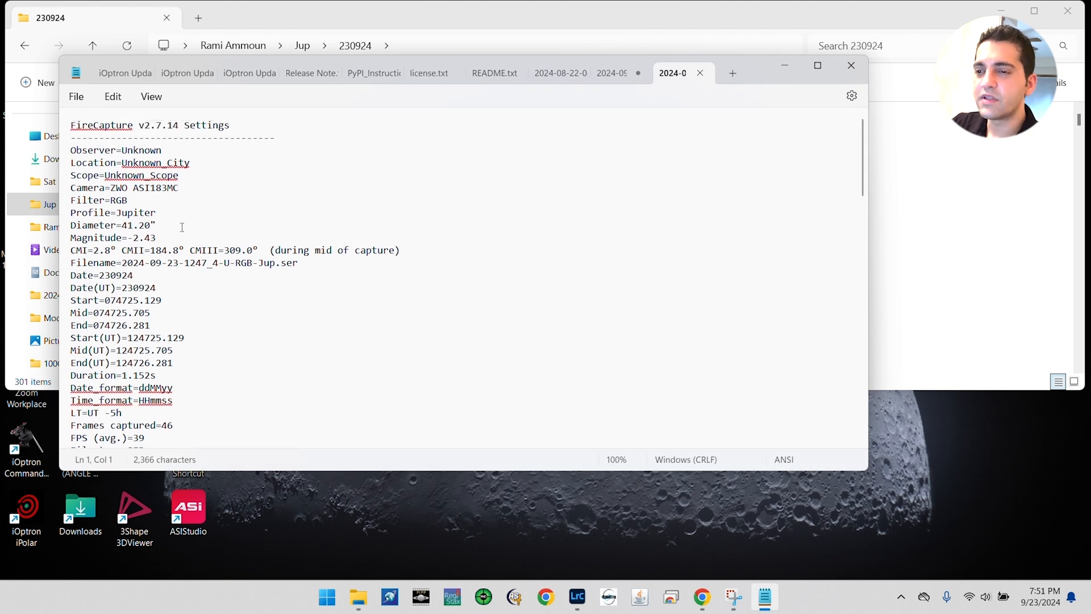
scroll("down", 3)
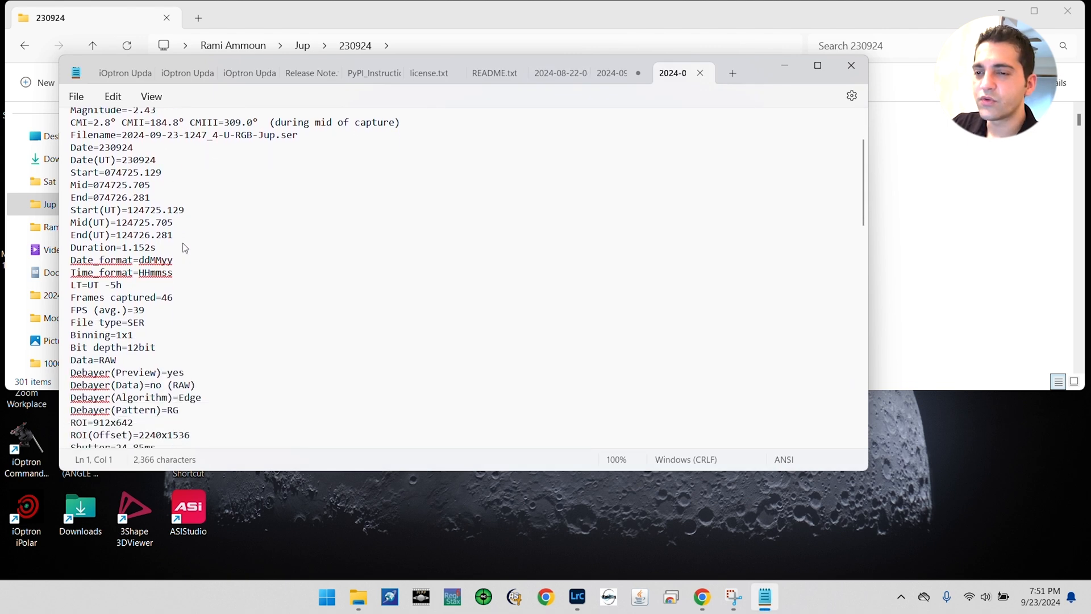
scroll("down", 3)
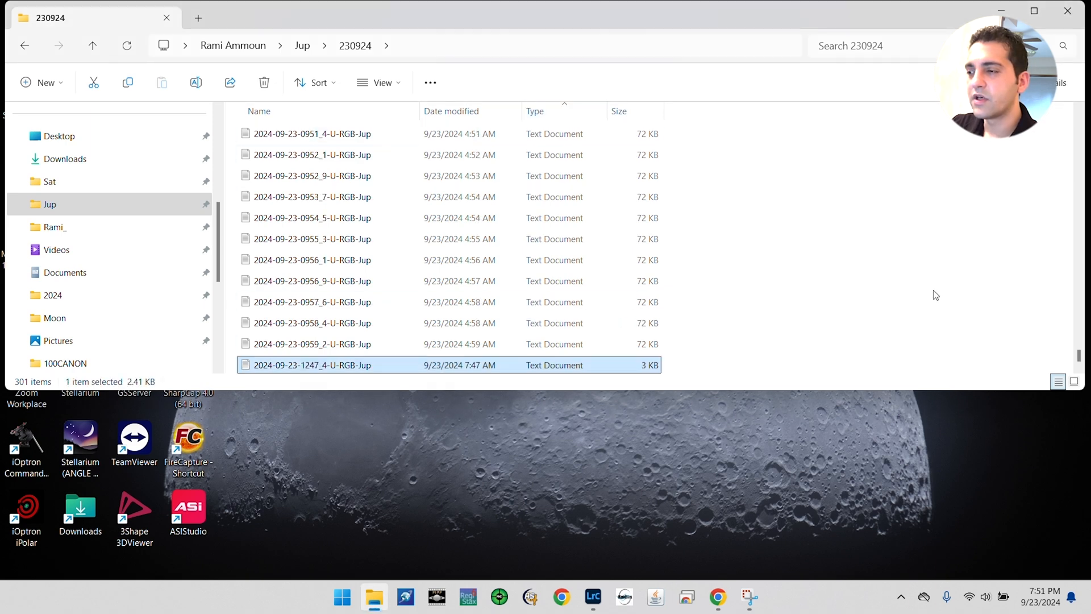
- Scroll the folder listing to span the 150 Jupiter SER recordings for selection
scroll("up", 3)
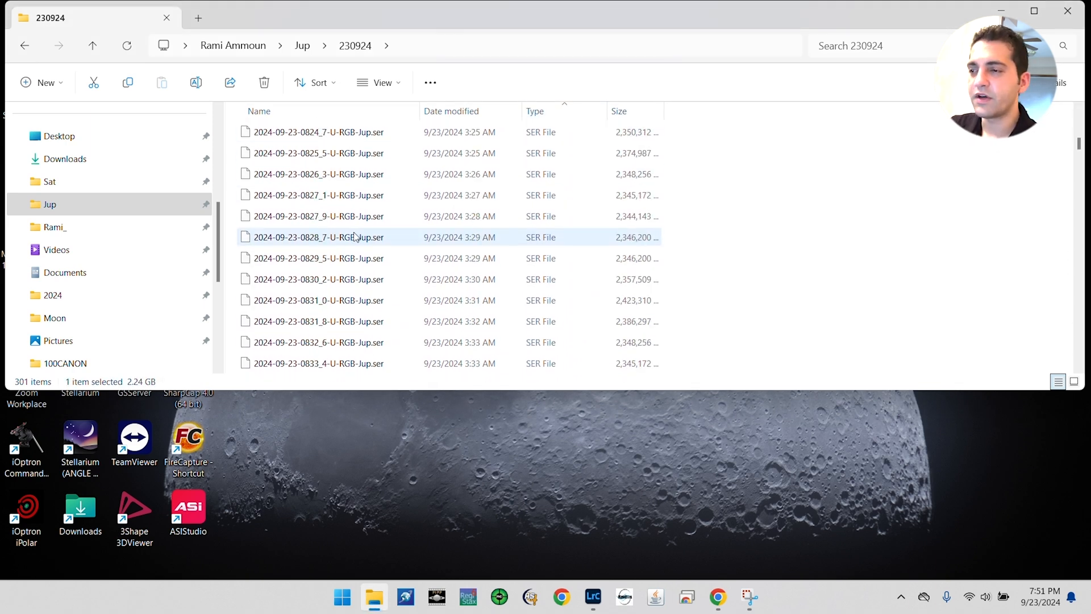
scroll("down", 3)
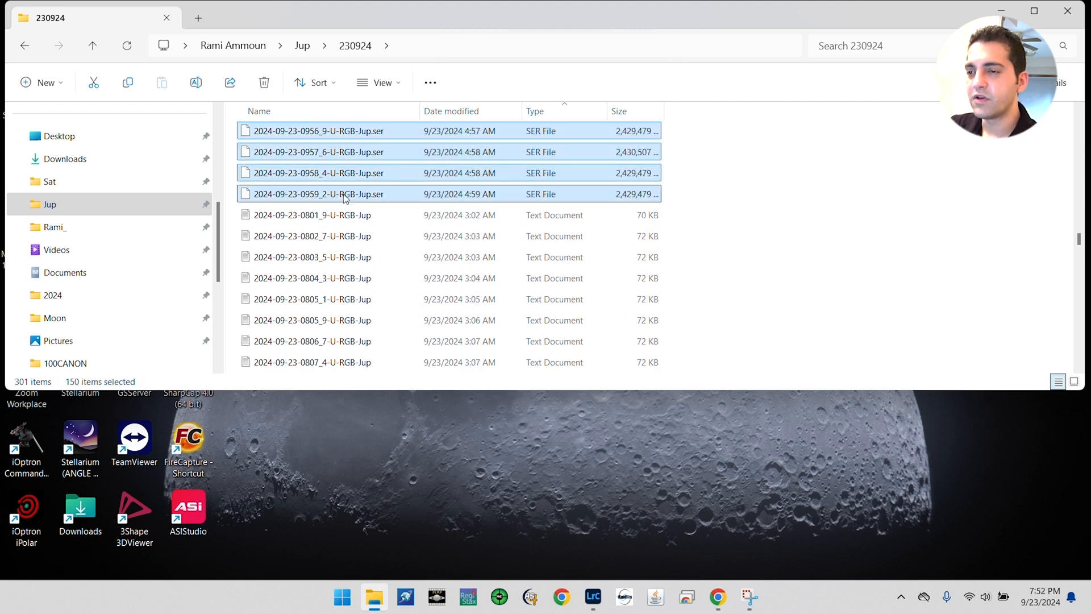
mouse_move(147, 387)
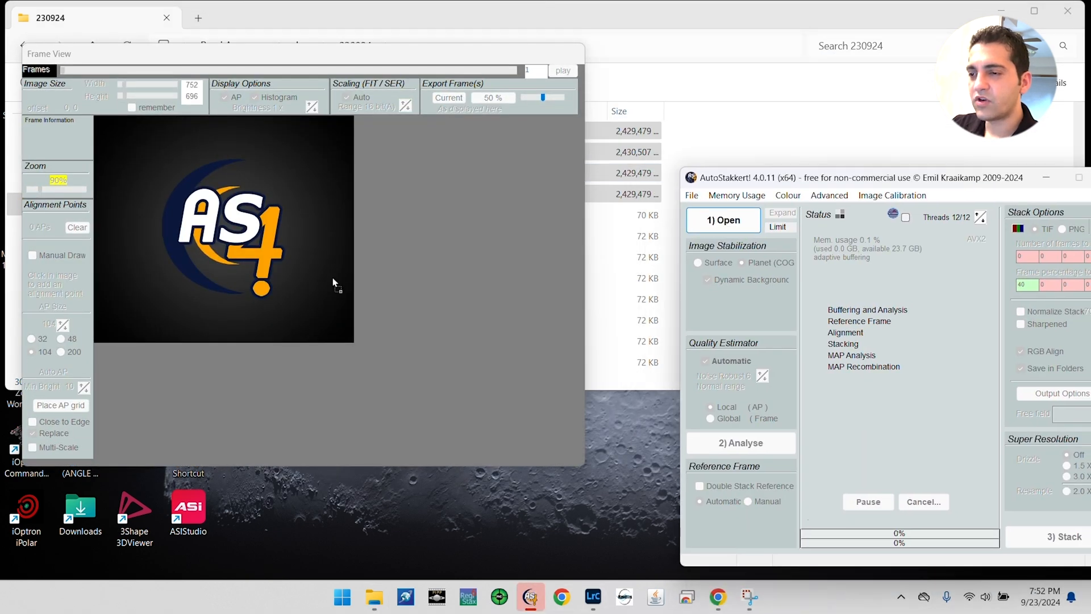
- Load the 150 Jupiter SER recordings into AutoStakkert! with Planet (COG) stabilization
left_click(723, 219)
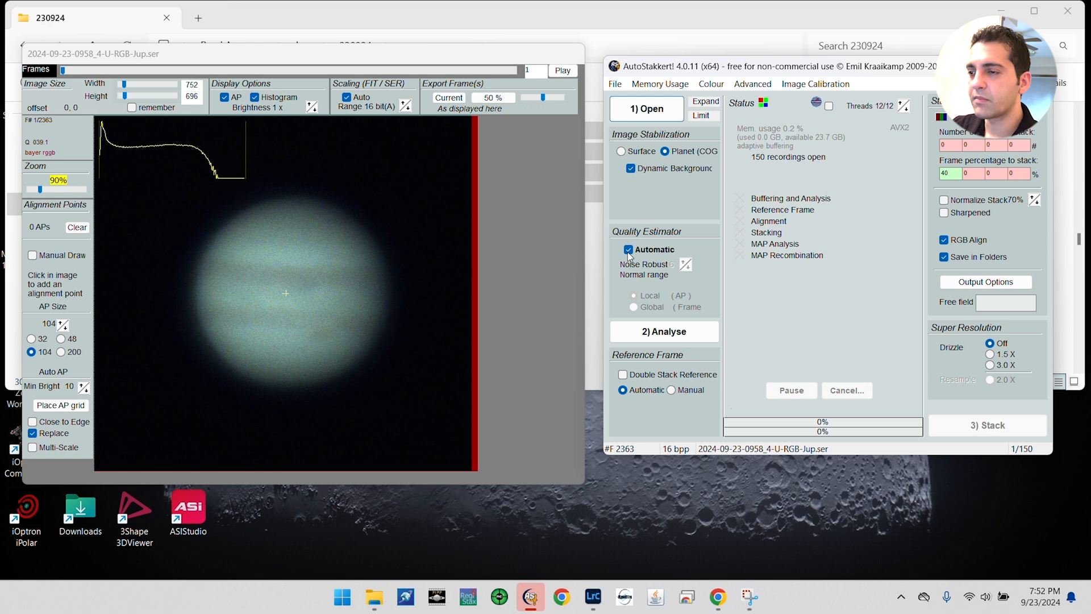
mouse_move(640, 376)
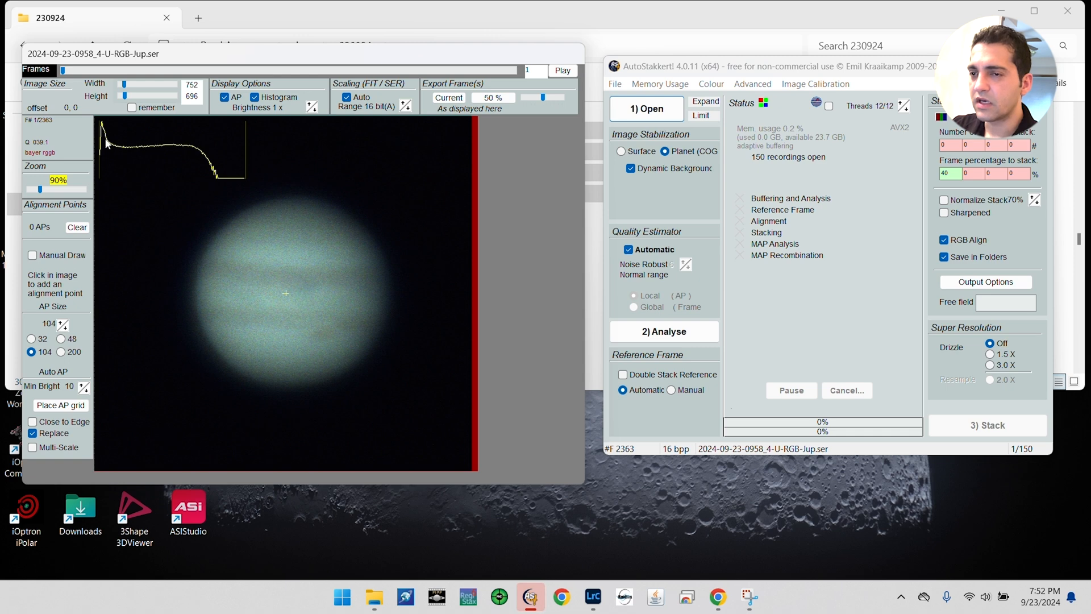
mouse_move(115, 231)
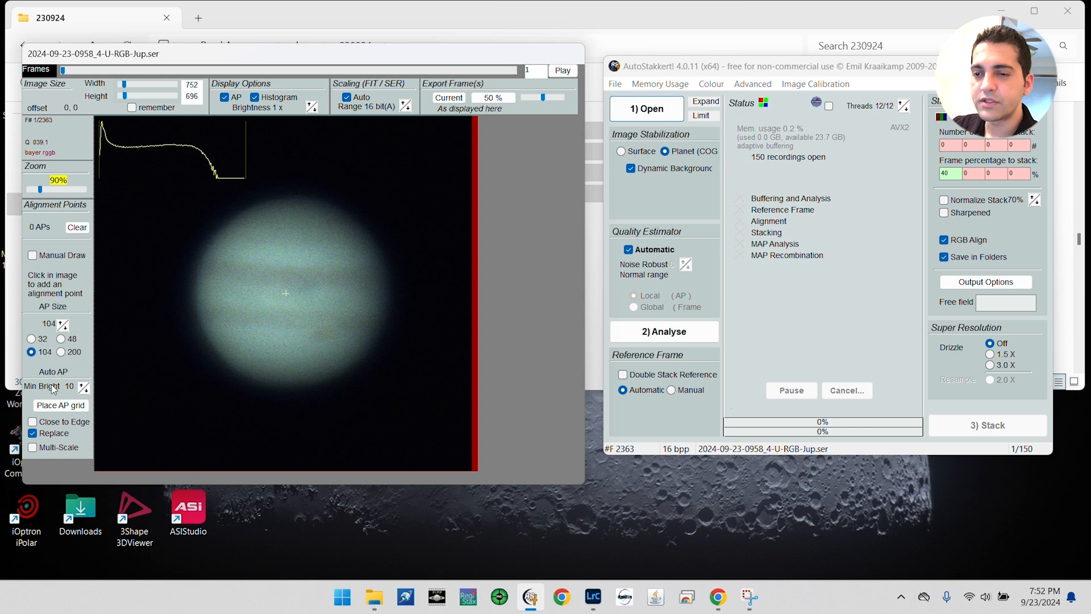
mouse_move(128, 378)
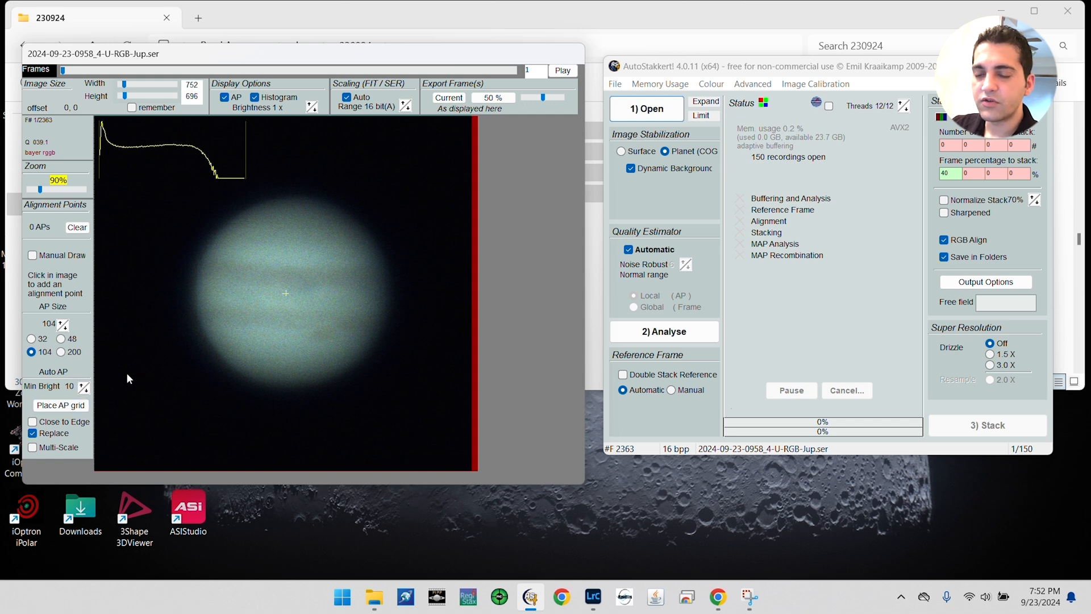
mouse_move(247, 339)
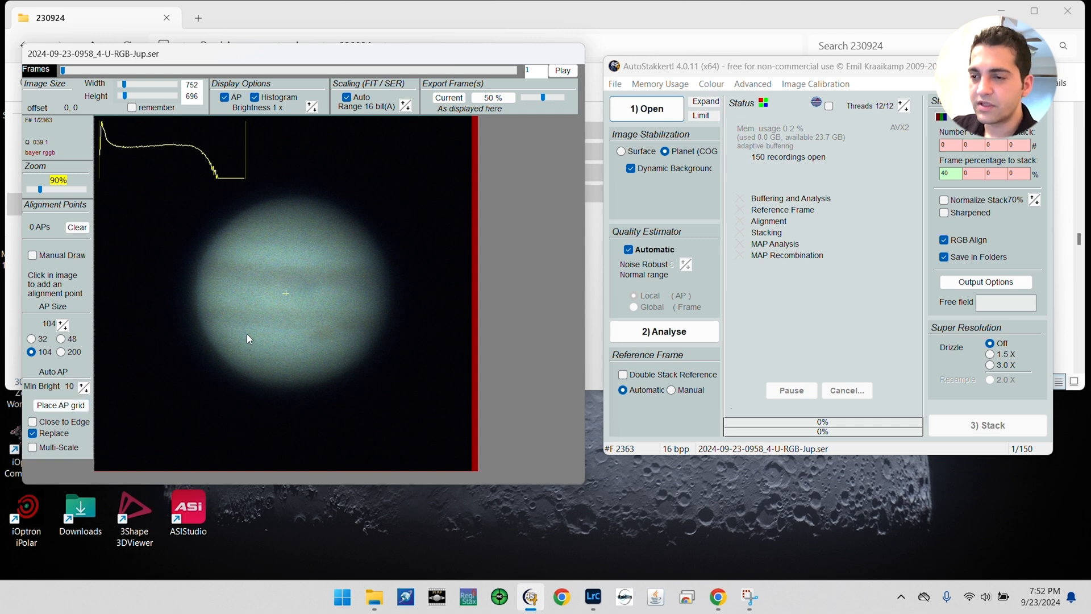
mouse_move(193, 315)
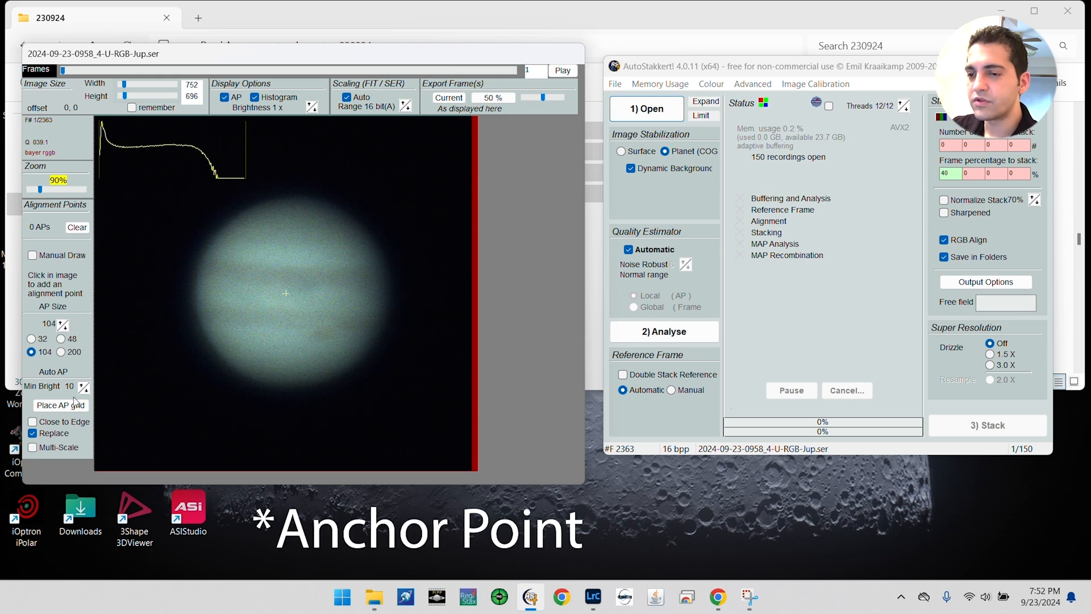
- Compare AP grids at sizes 32 and 200, then place a 41-point grid at size 104 on Jupiter
left_click(60, 405)
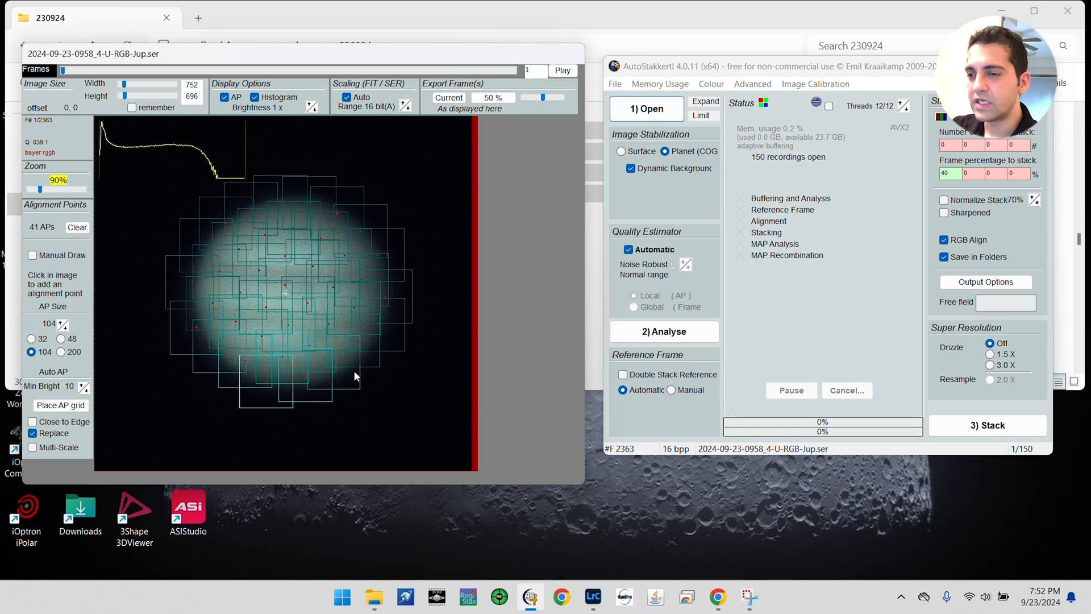
mouse_move(364, 305)
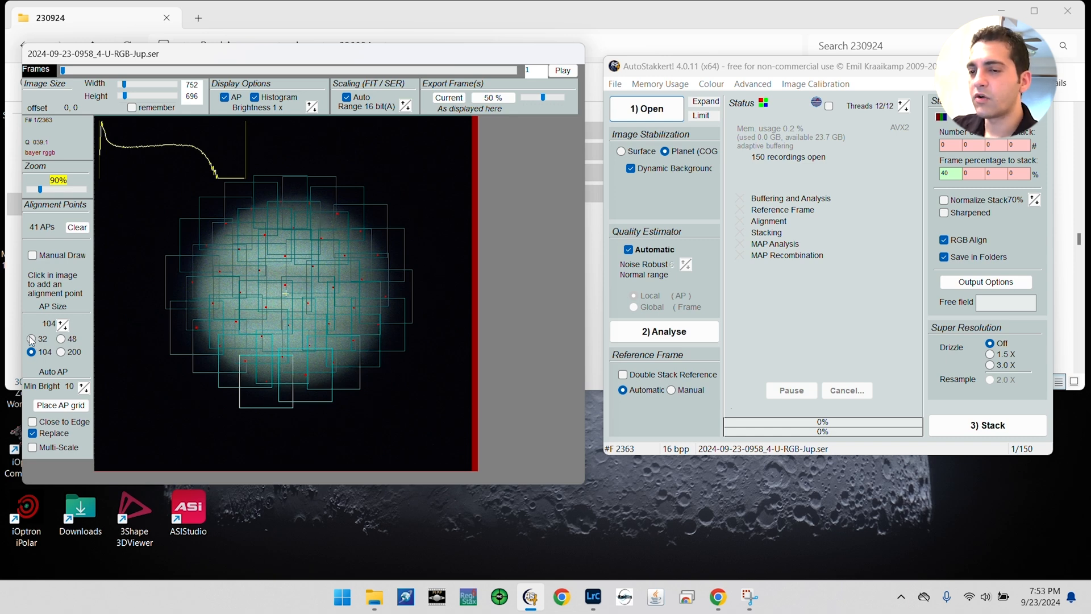
left_click(31, 339)
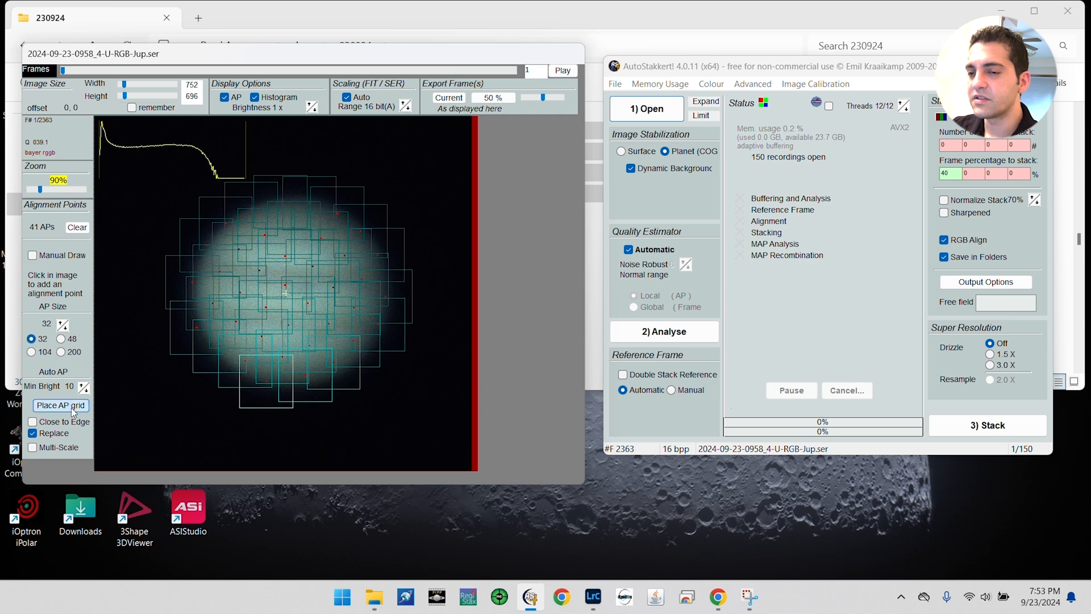
left_click(60, 405)
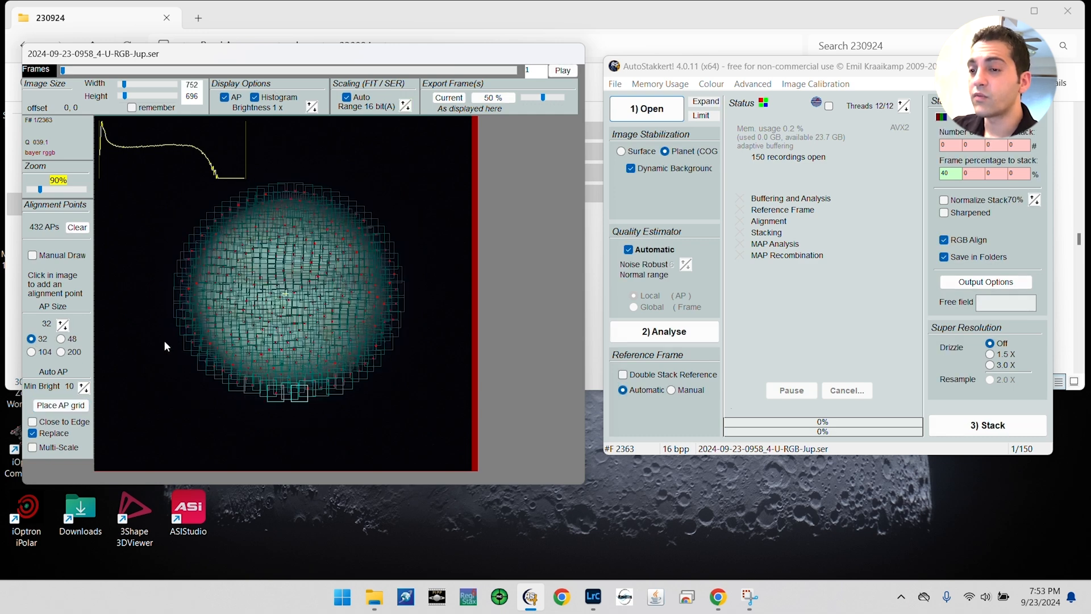
left_click(62, 351)
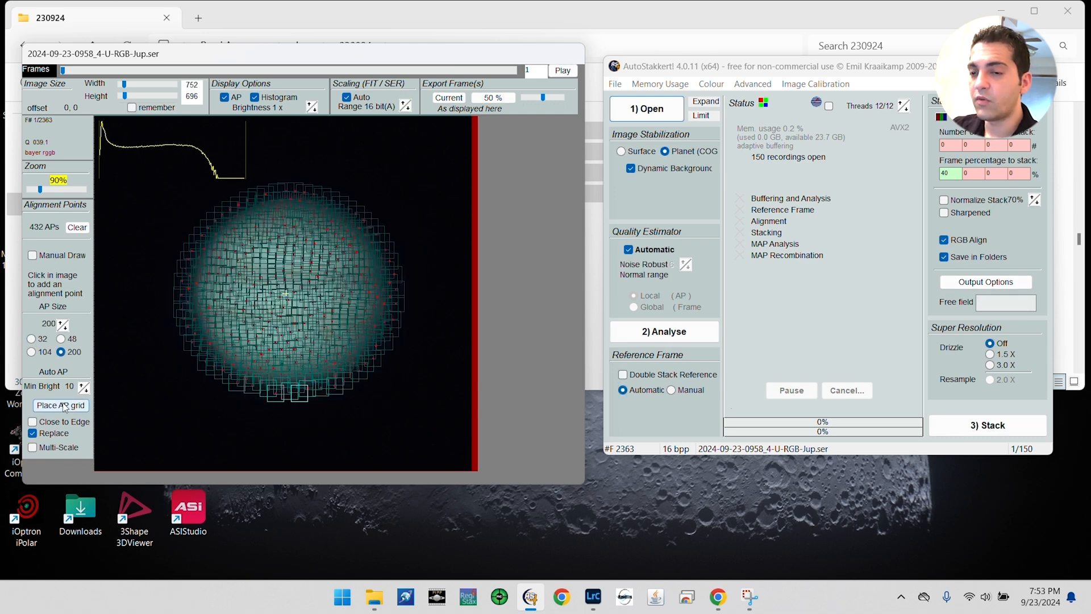
left_click(61, 405)
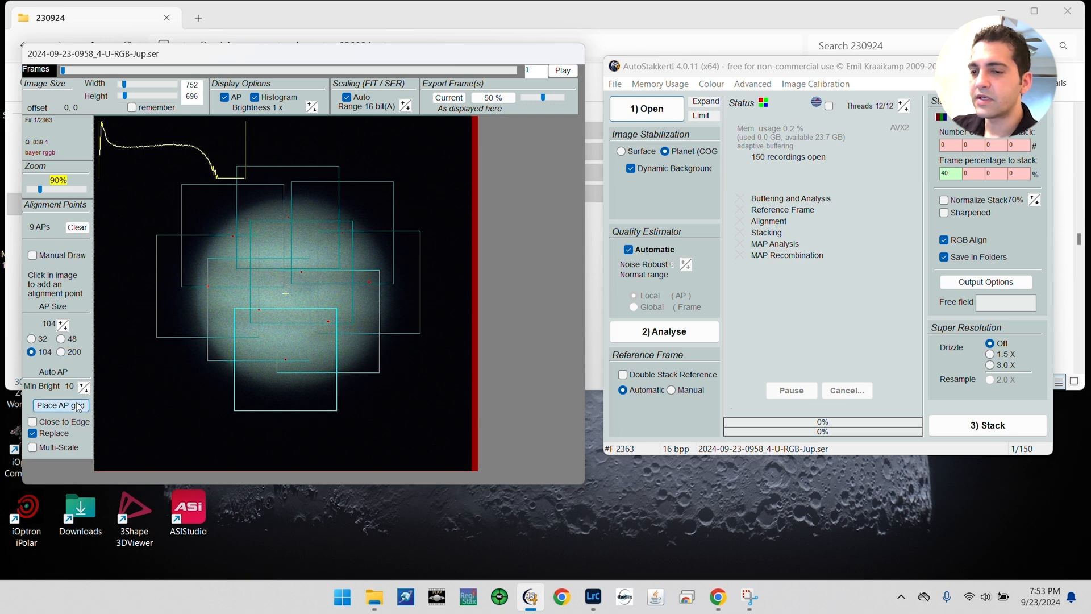
left_click(58, 405)
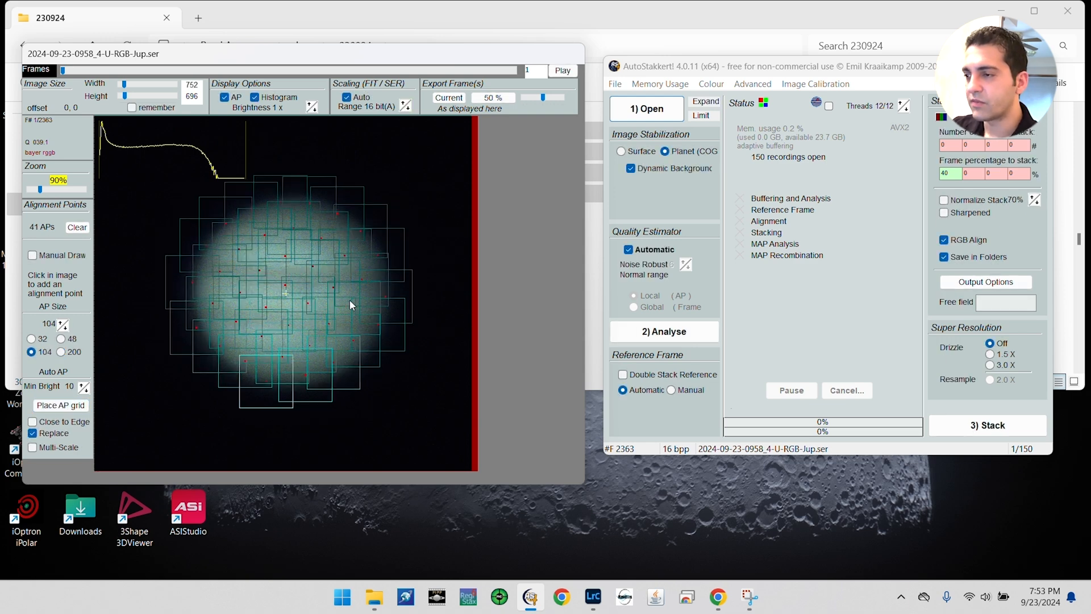
left_click(662, 331)
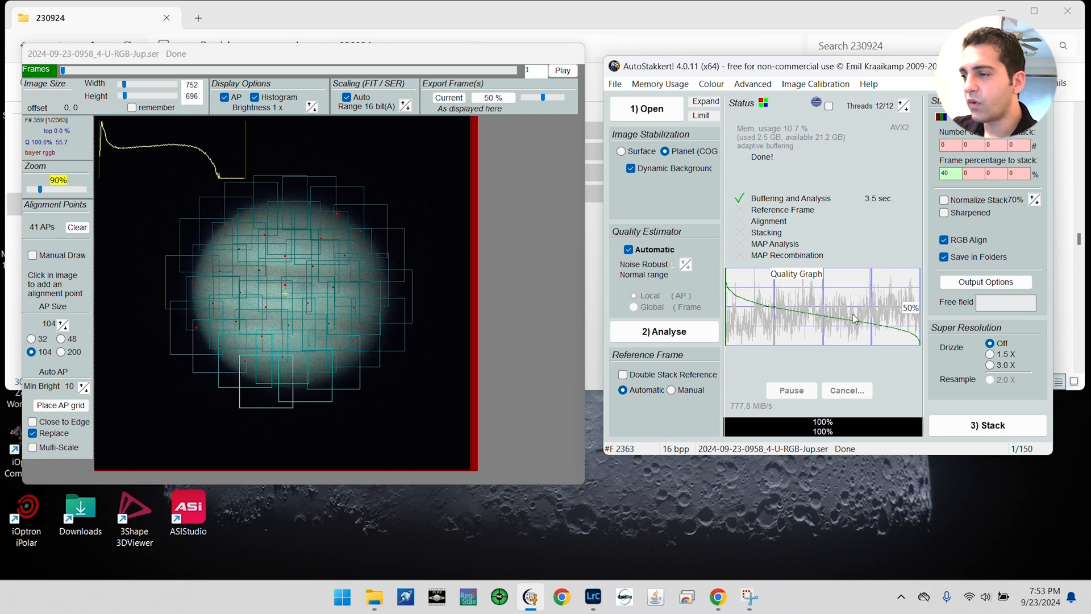
mouse_move(731, 319)
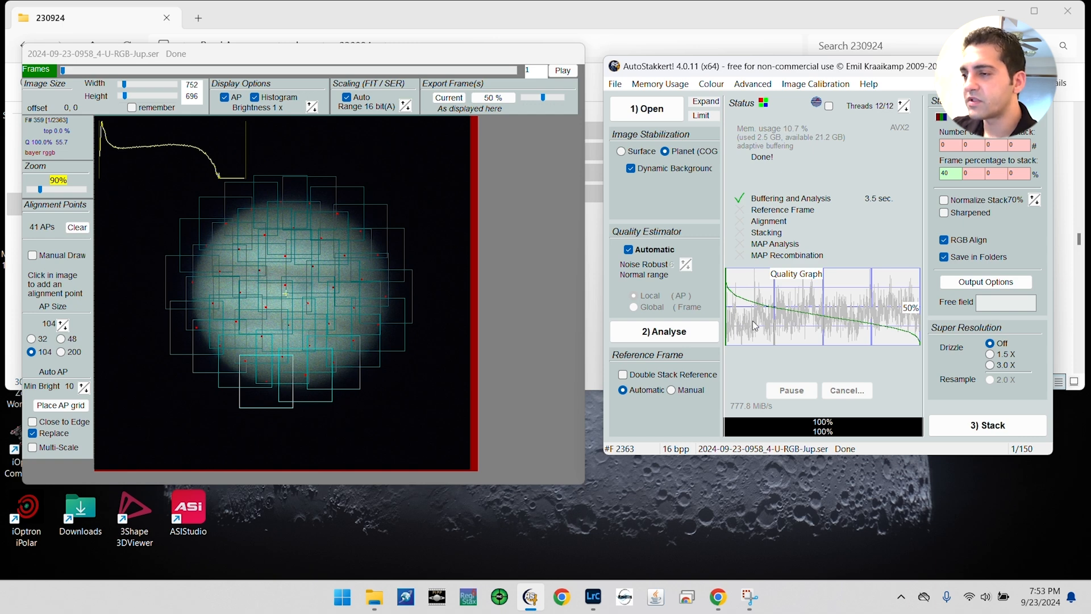
mouse_move(732, 318)
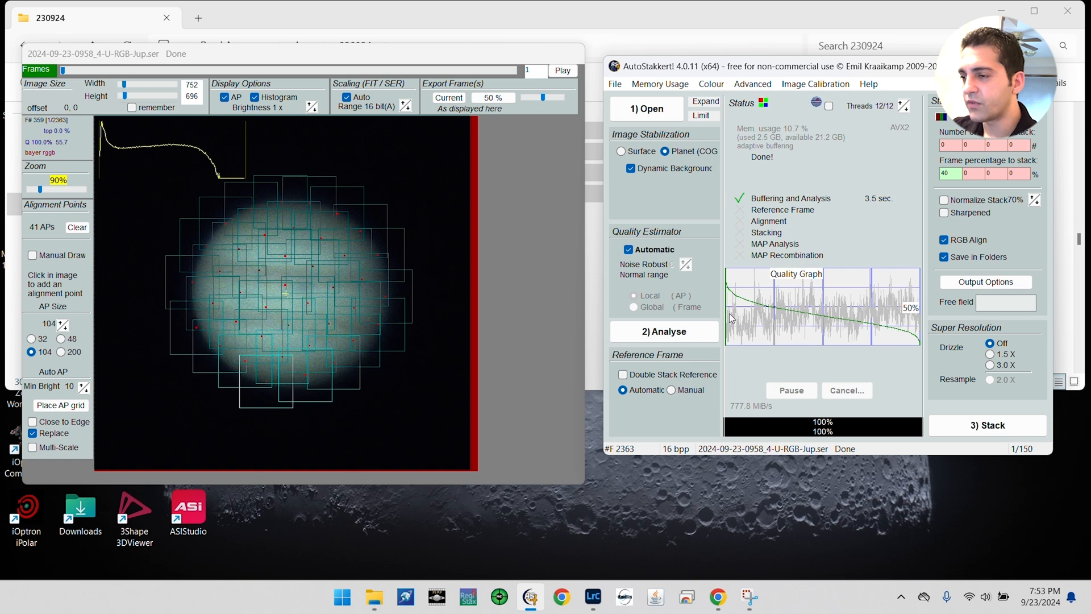
mouse_move(840, 321)
type("35")
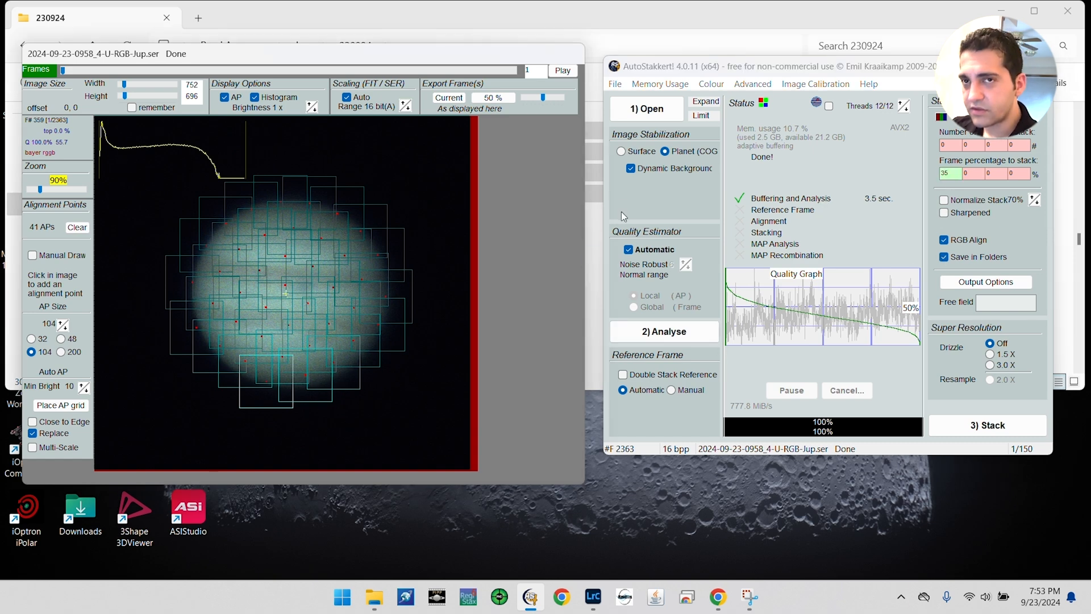
mouse_move(632, 377)
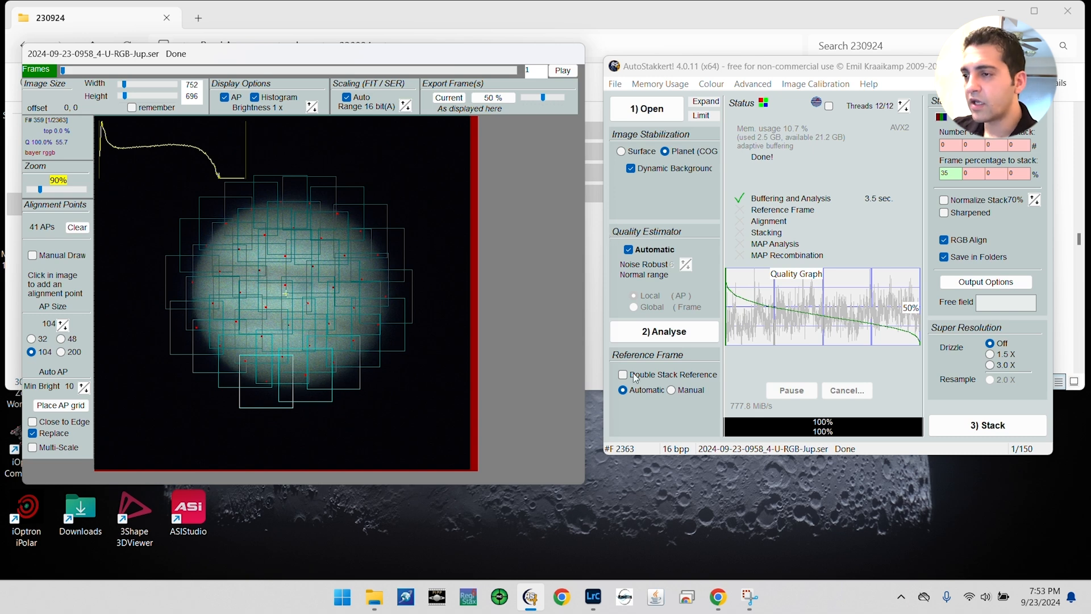
mouse_move(203, 322)
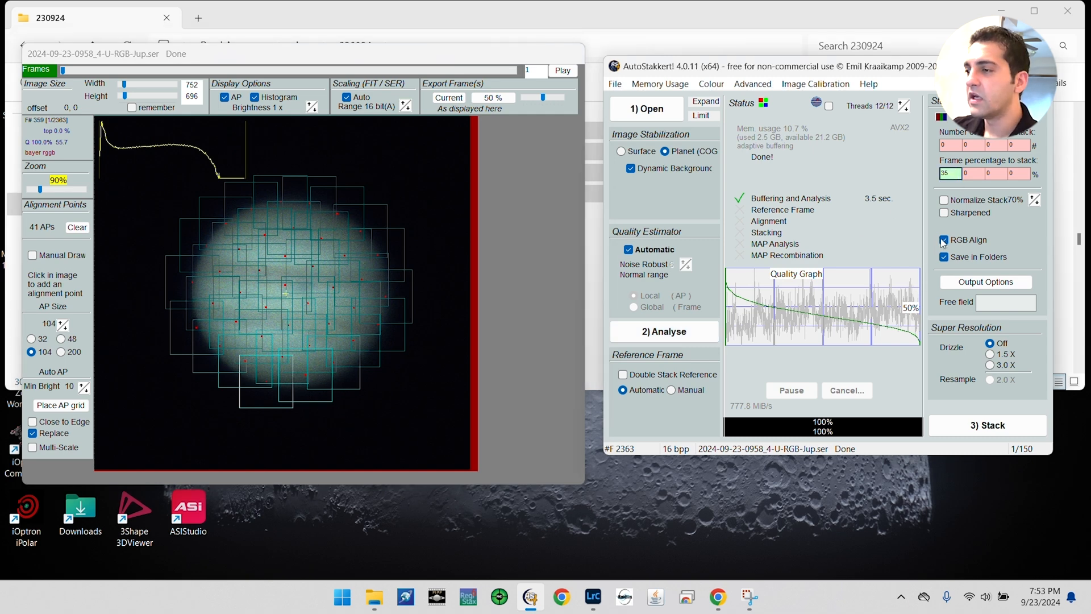
mouse_move(944, 240)
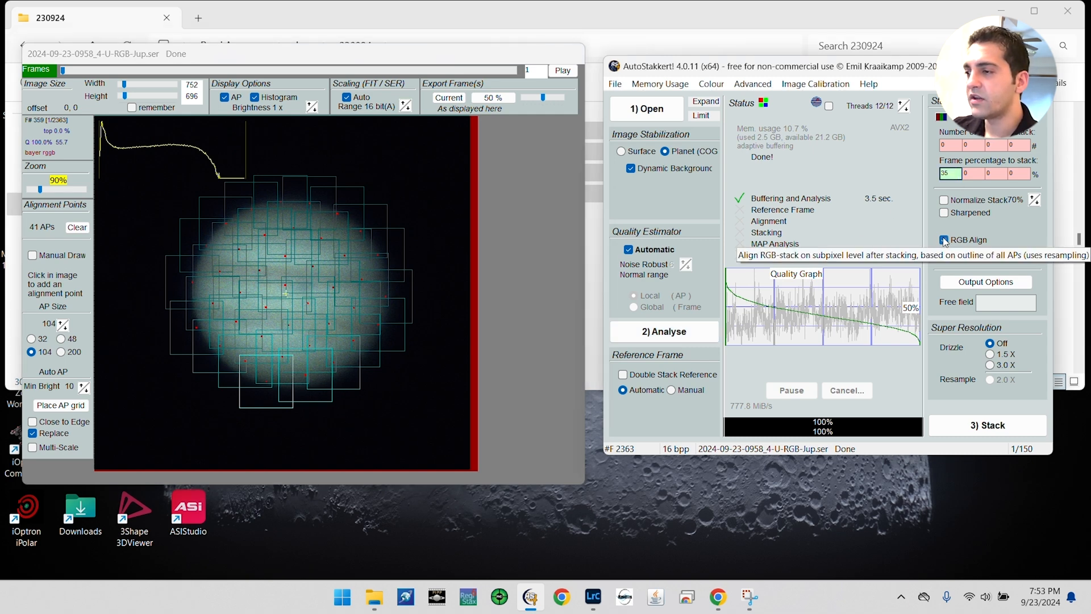
left_click(944, 240)
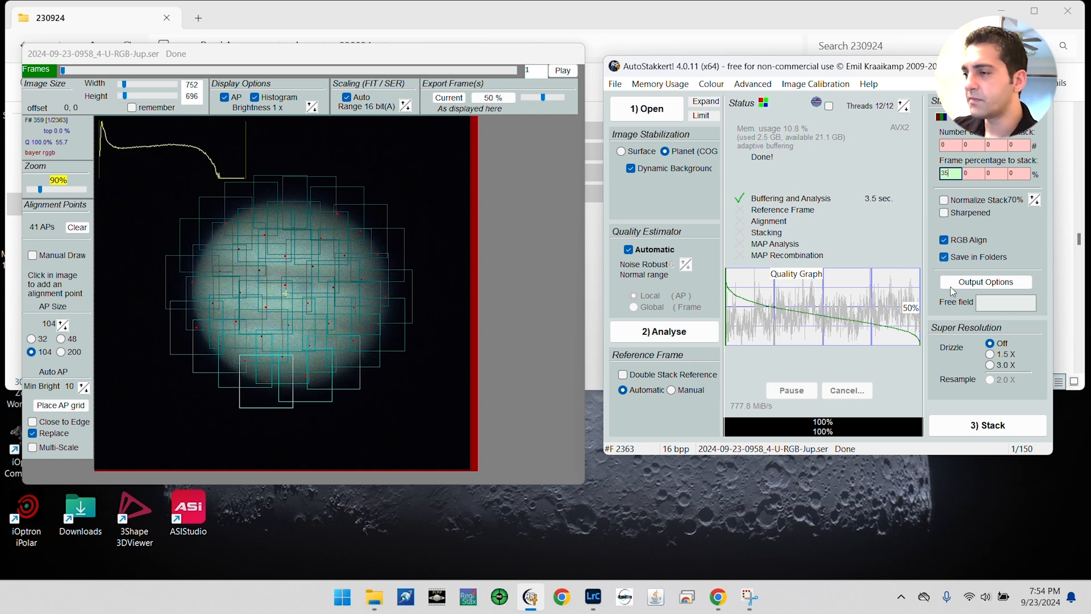
mouse_move(970, 362)
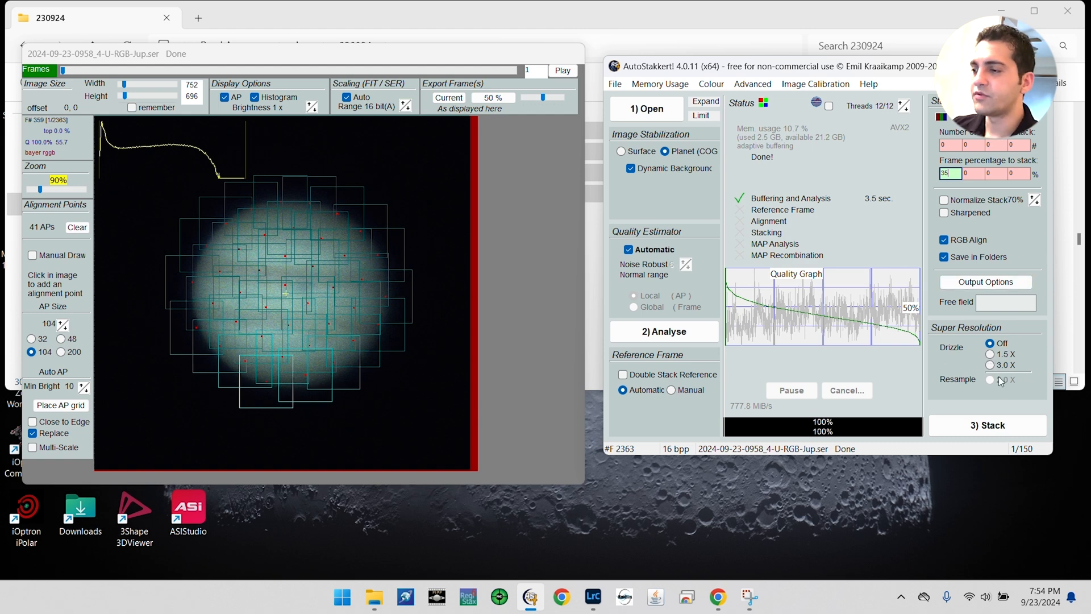
mouse_move(989, 354)
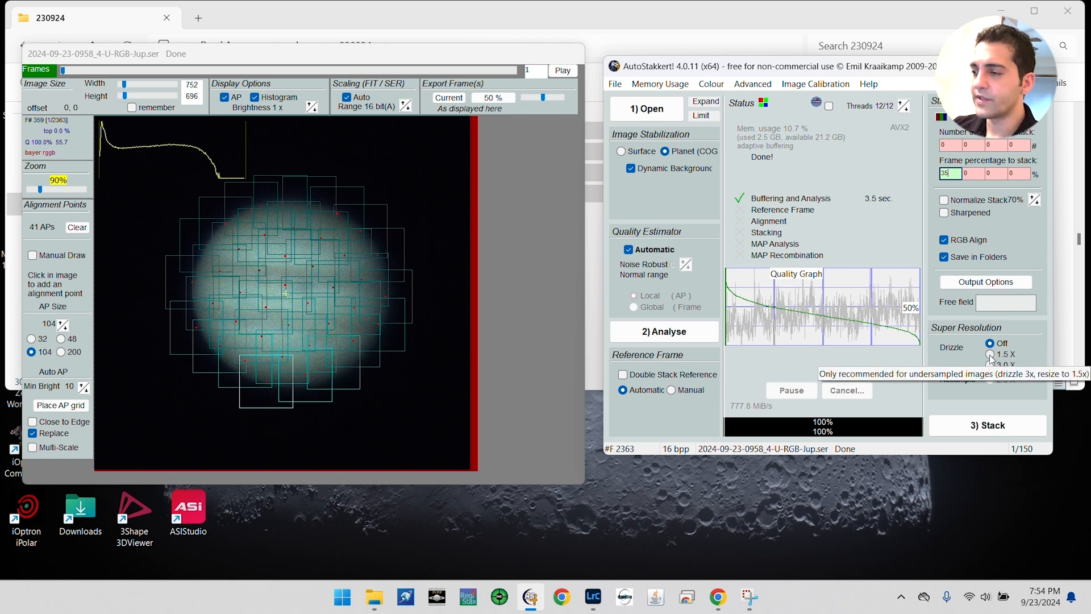
mouse_move(991, 356)
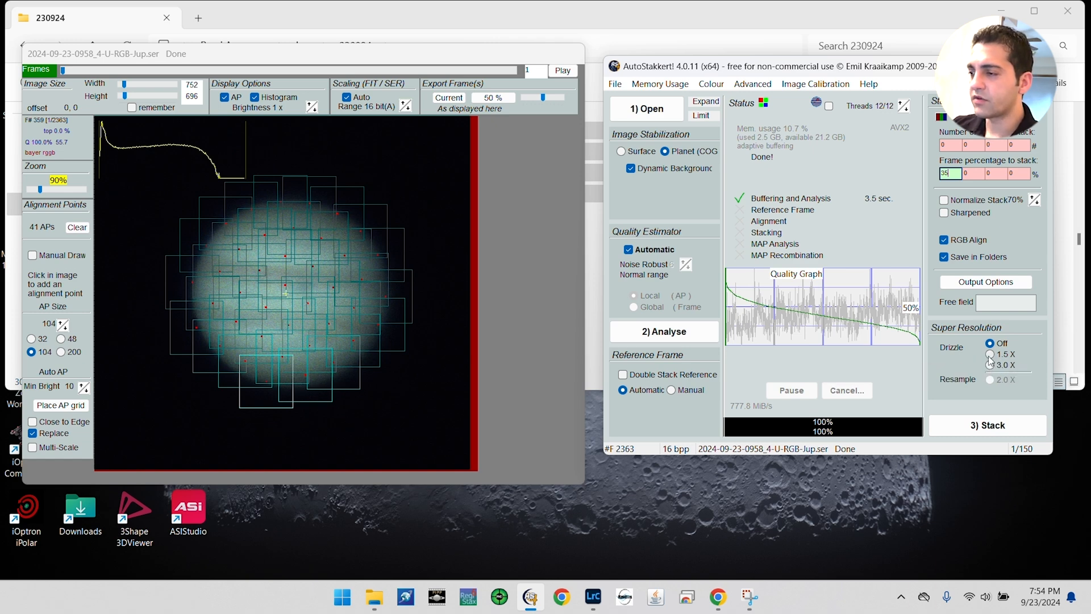
mouse_move(960, 365)
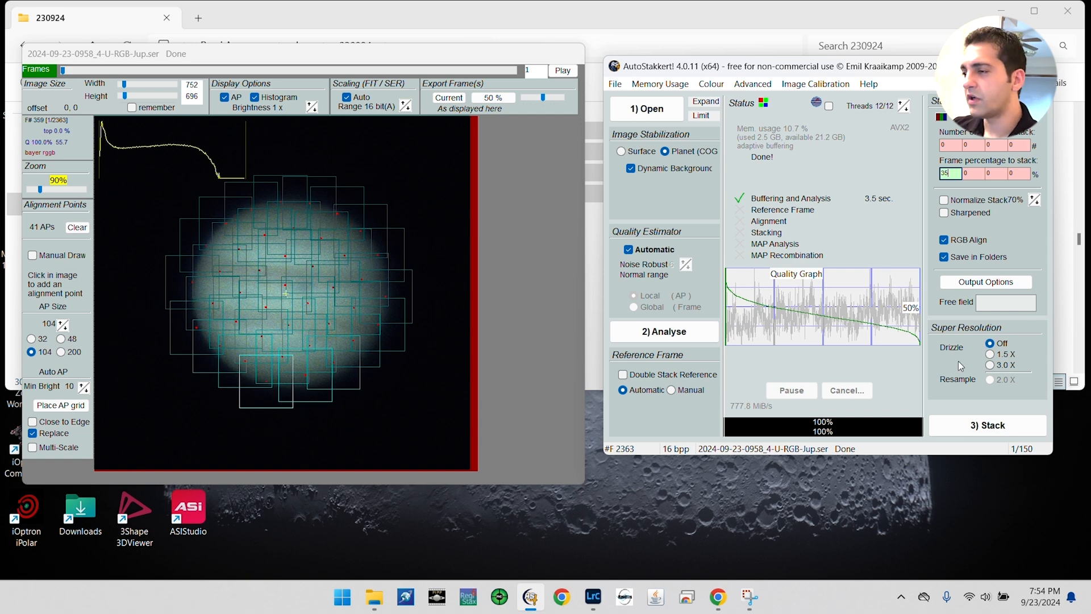
mouse_move(990, 364)
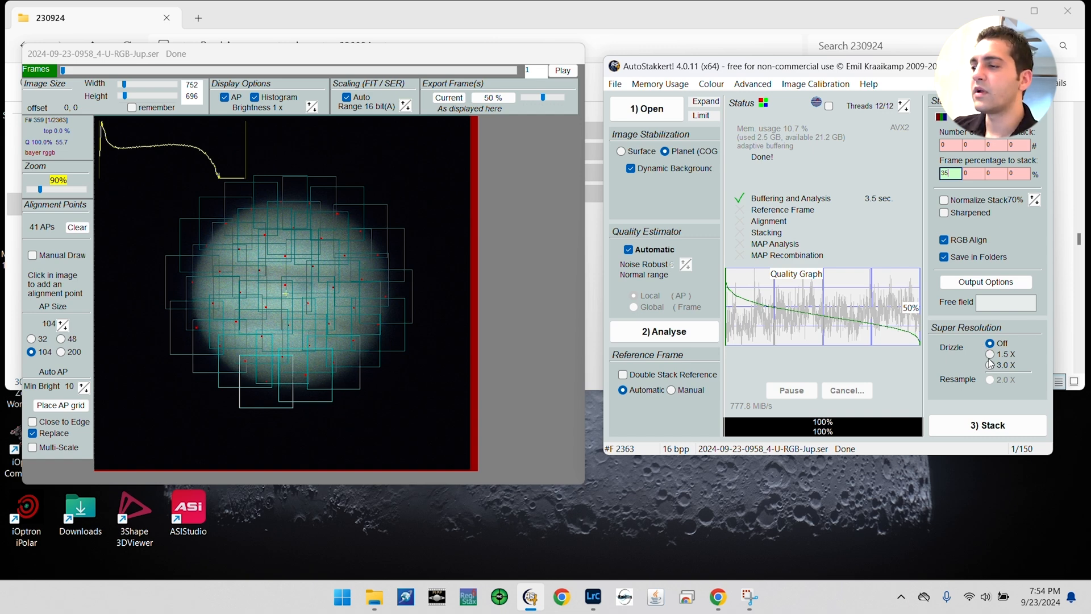
mouse_move(543, 157)
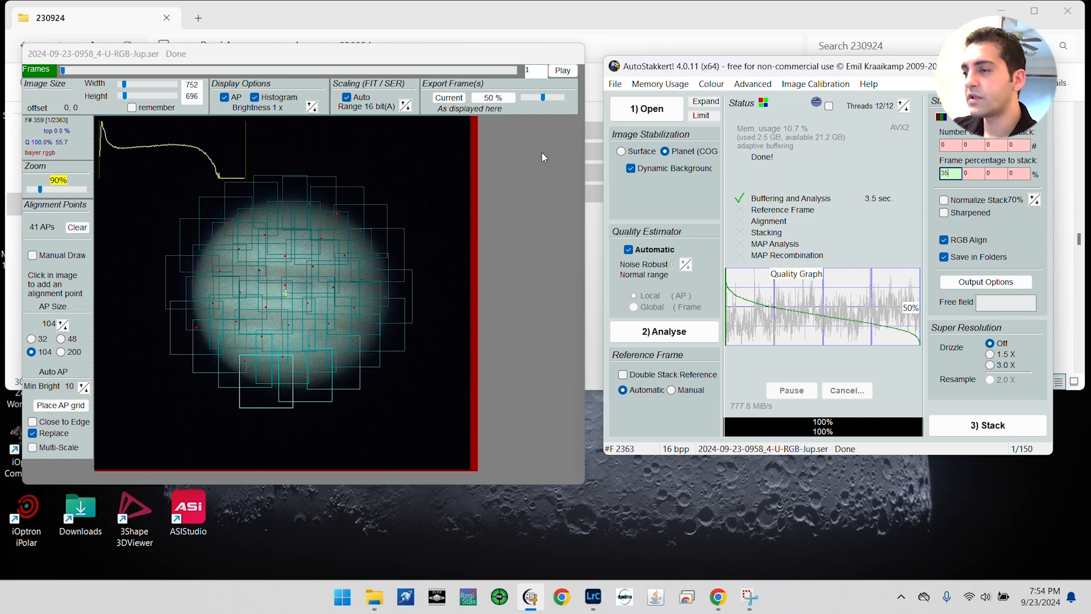
mouse_move(535, 300)
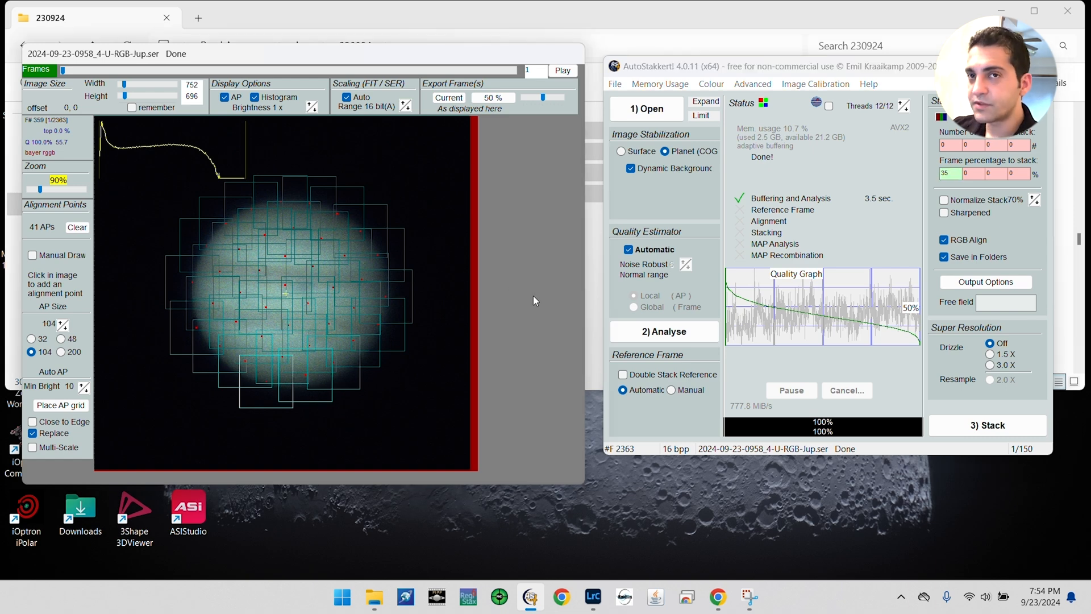
mouse_move(873, 359)
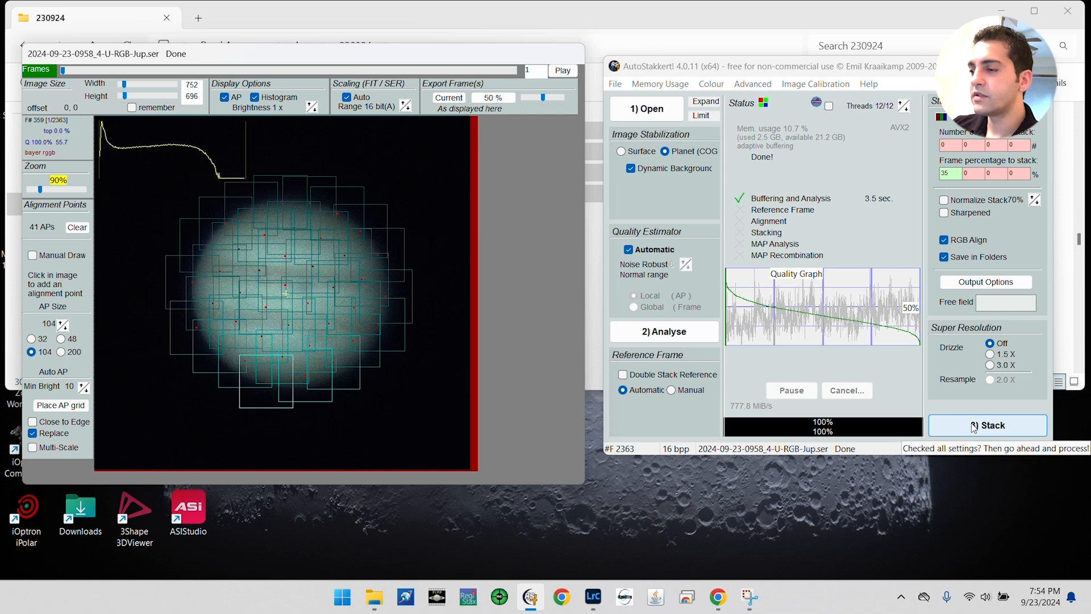
- Stack the best 35% of frames for all 150 videos, then browse to the Jup captures folder
left_click(988, 425)
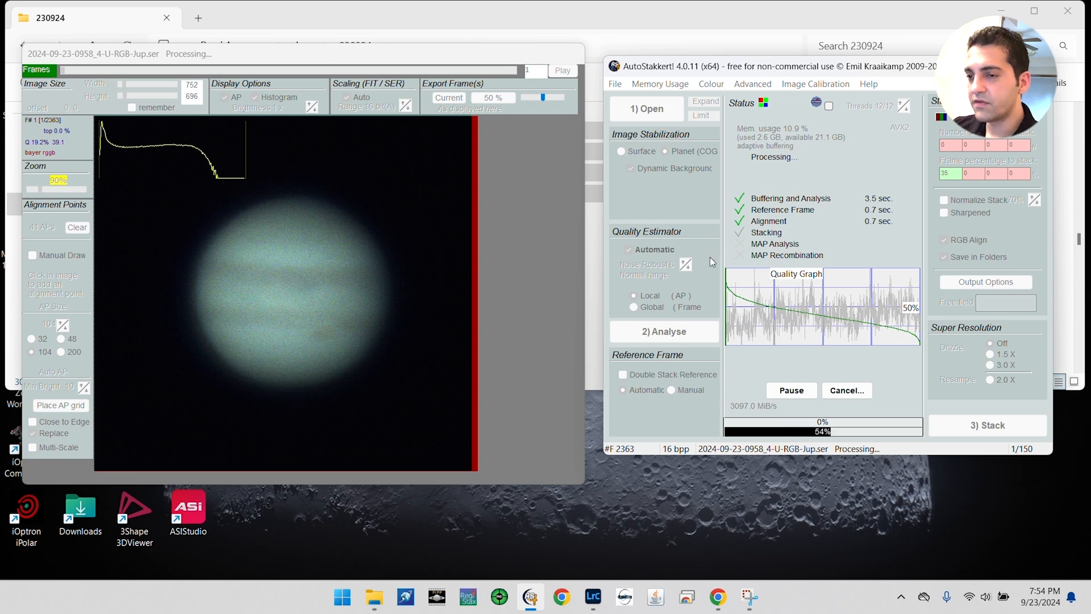
mouse_move(578, 349)
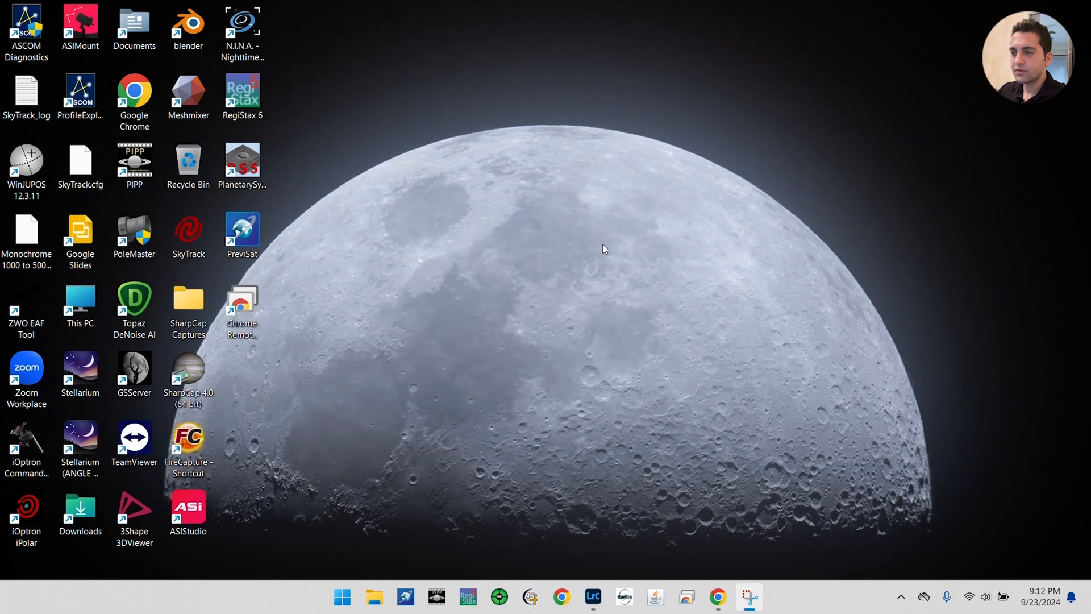
double_click(188, 300)
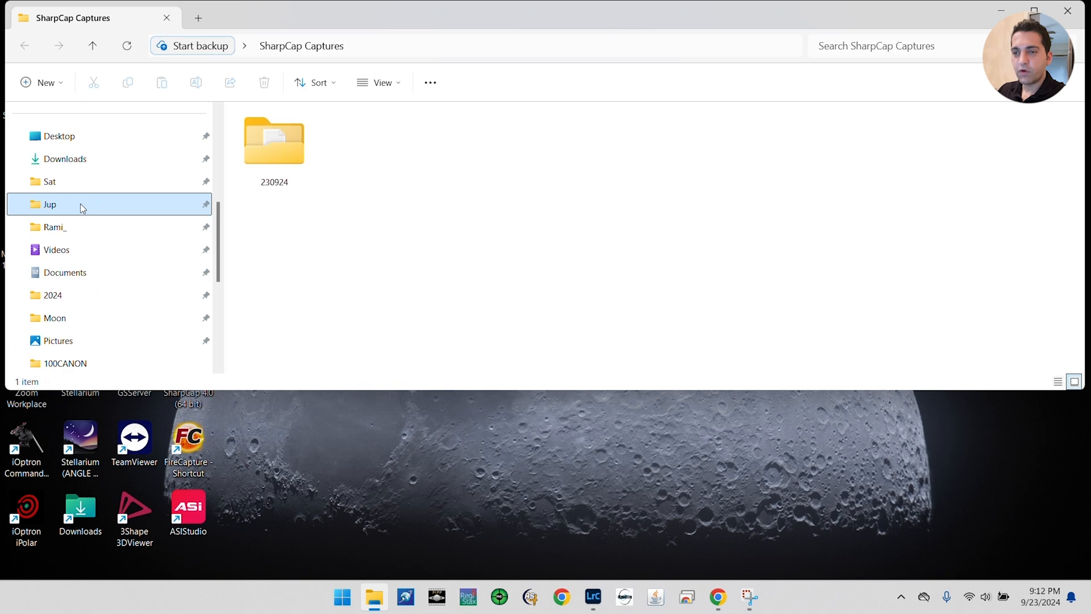
left_click(624, 597)
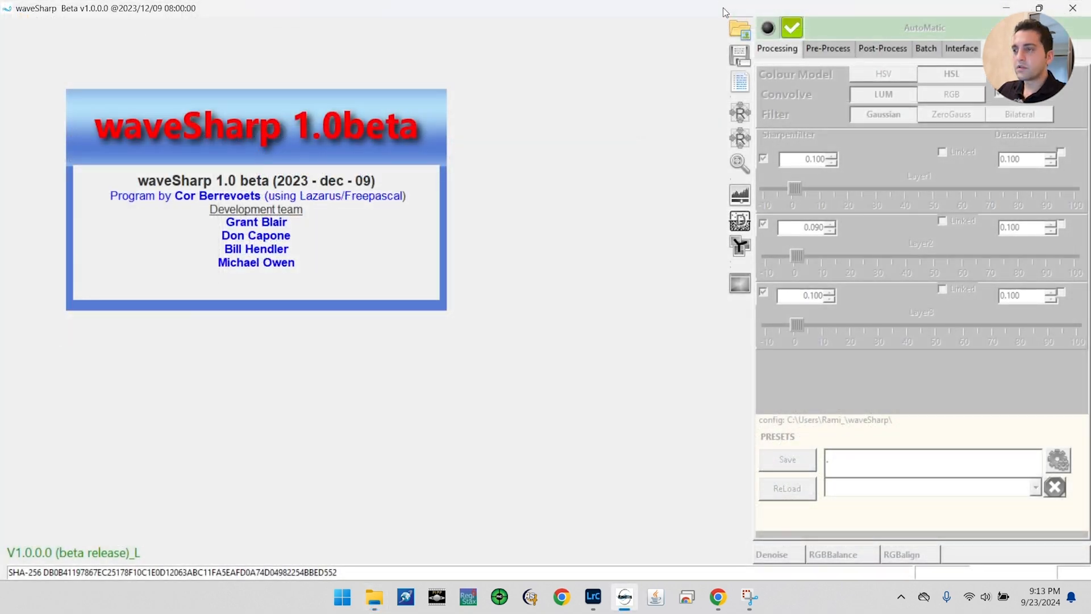
mouse_move(919, 46)
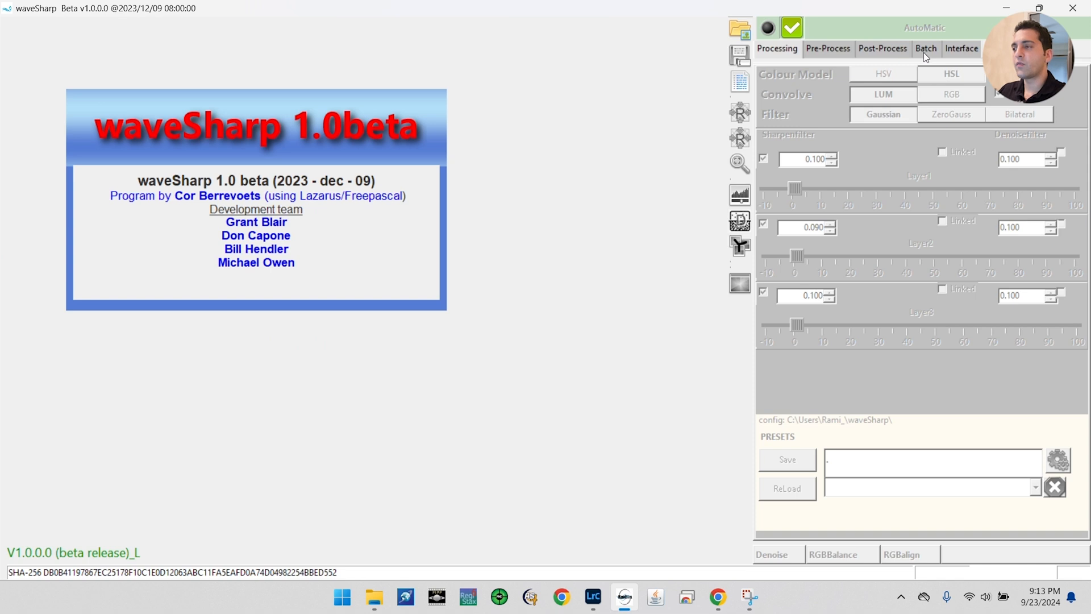
- From the Batch tab, browse Select Batch to Jup > 230924 > AS_P35 stacked images
left_click(925, 48)
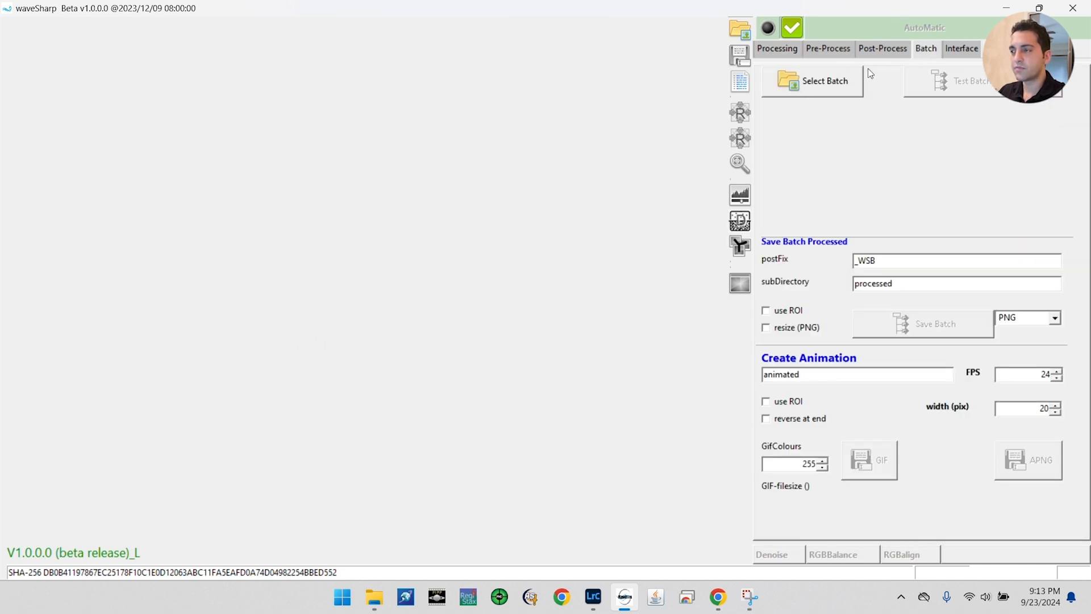
mouse_move(842, 83)
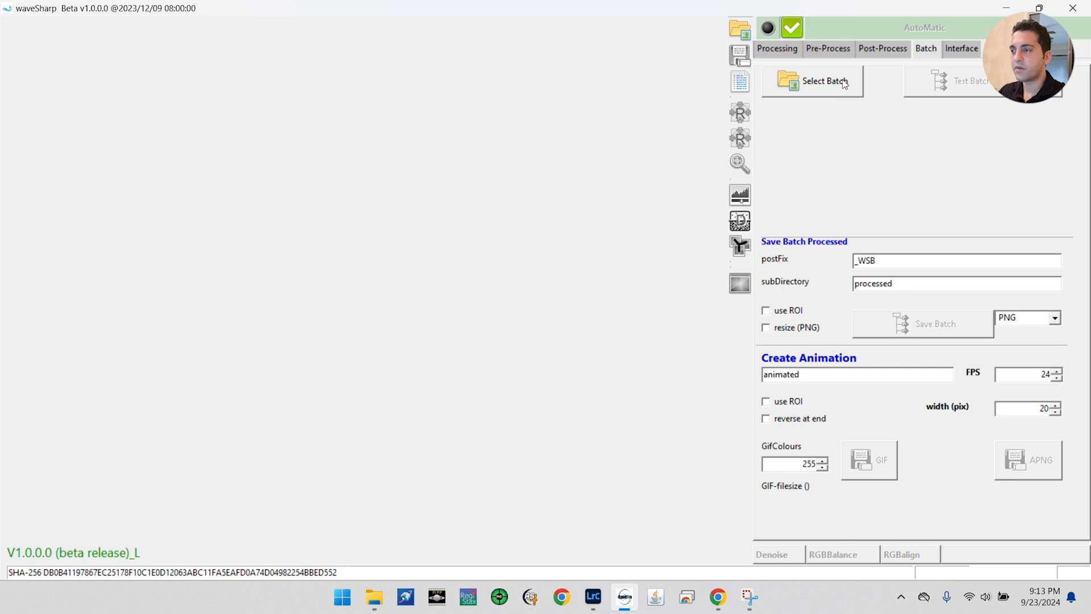
left_click(811, 81)
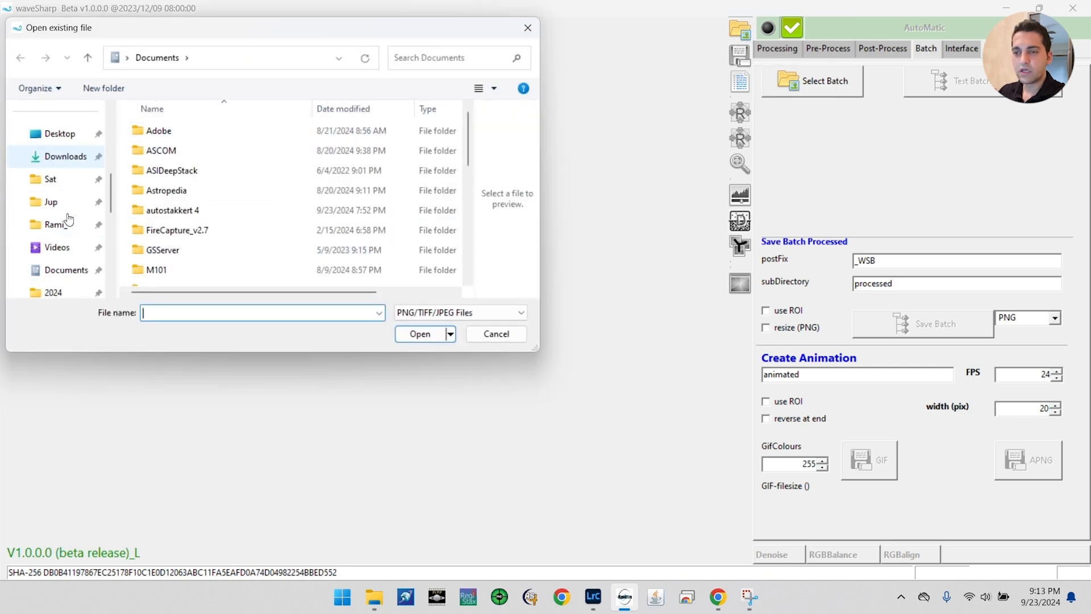
double_click(50, 202)
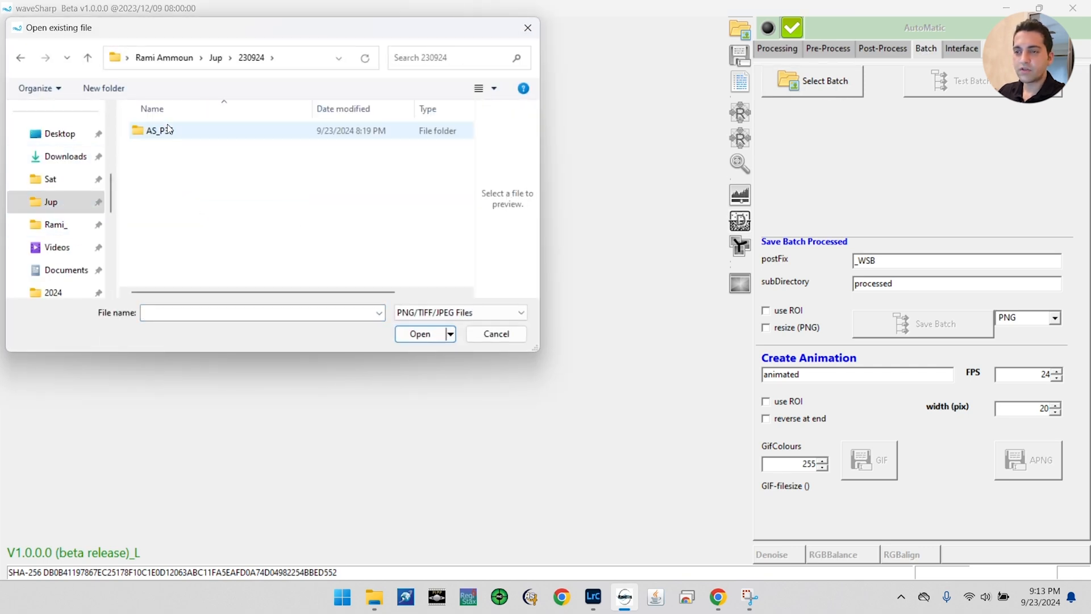
double_click(159, 130)
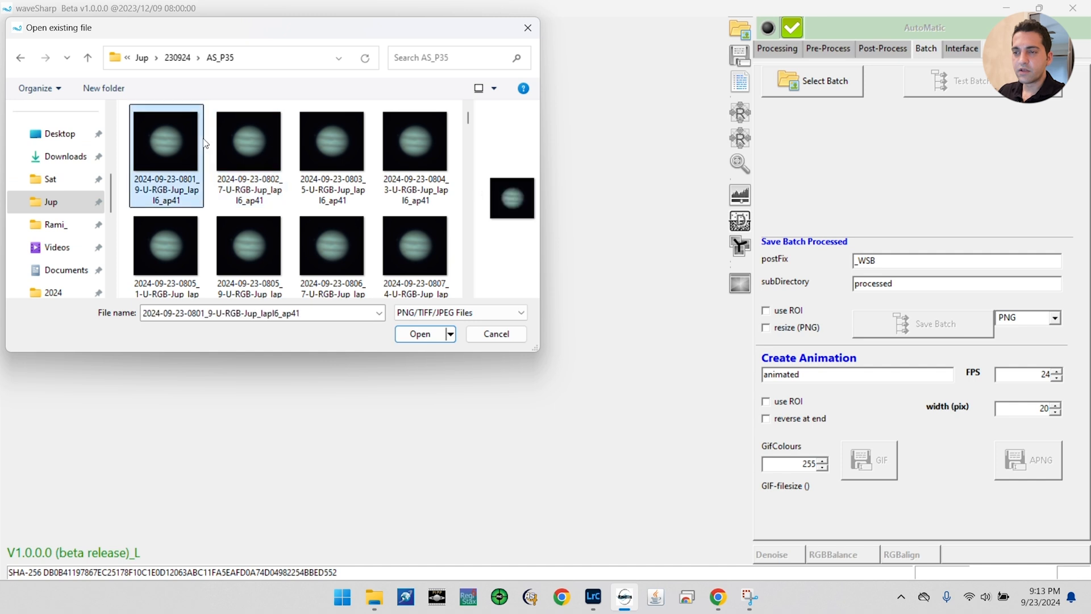
scroll("down", 3)
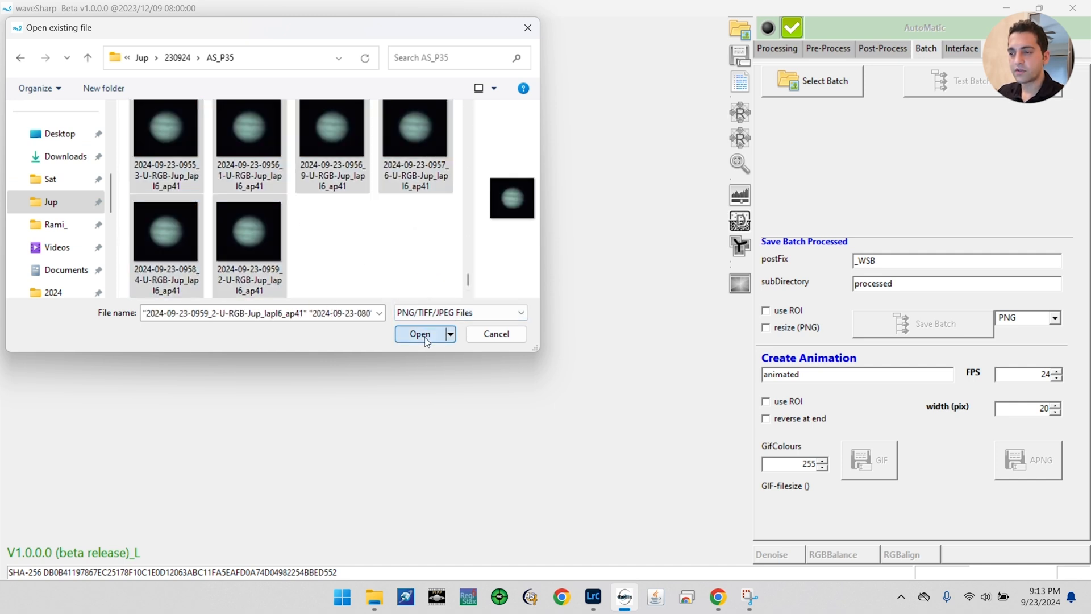
- Load the 150 stacked Jupiter TIFFs as a batch, displaying the first frame
left_click(420, 334)
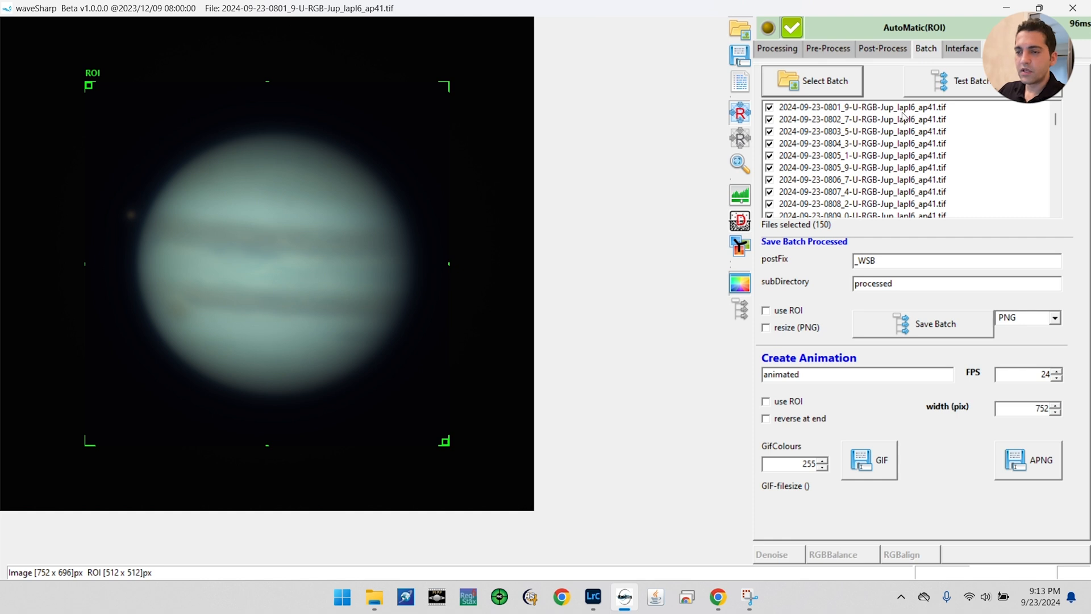
mouse_move(151, 308)
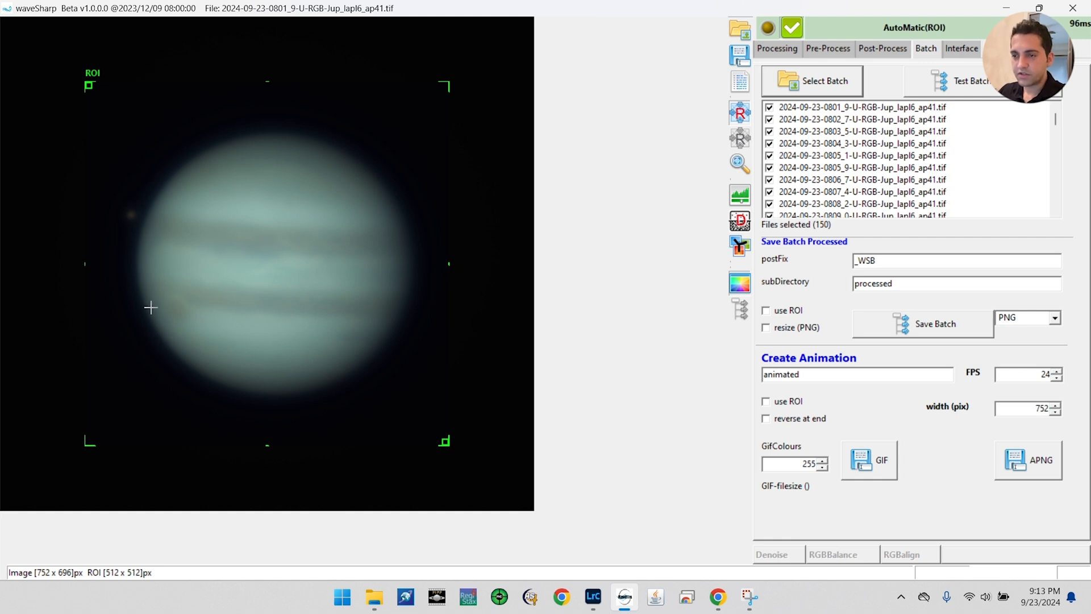
mouse_move(200, 329)
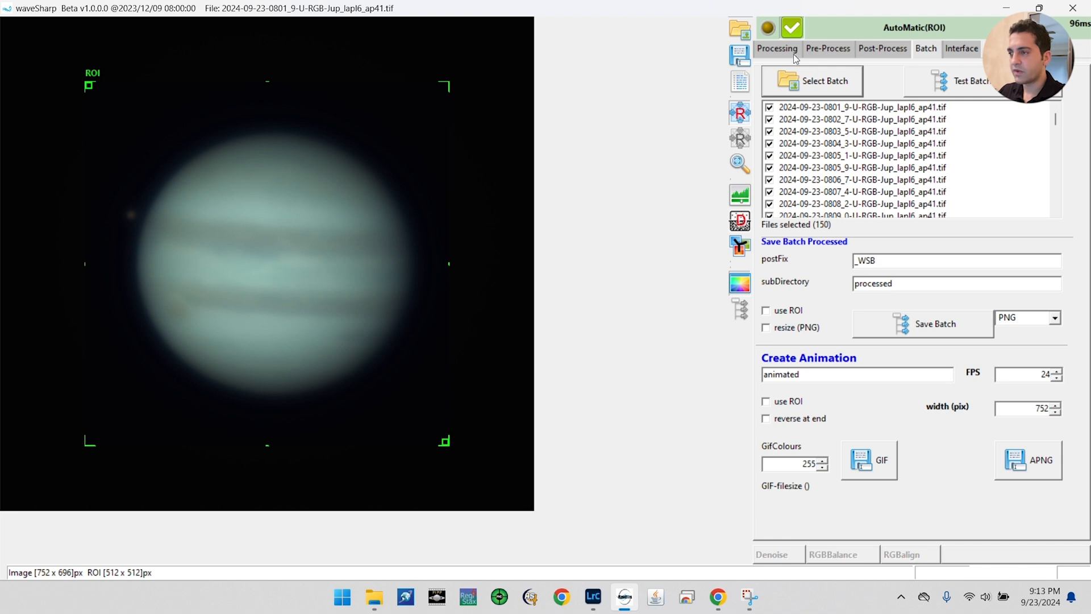
- Convolve in RGB with sharpen layers near 100, 82, 95 and Denoise 0.120 enabled
left_click(776, 48)
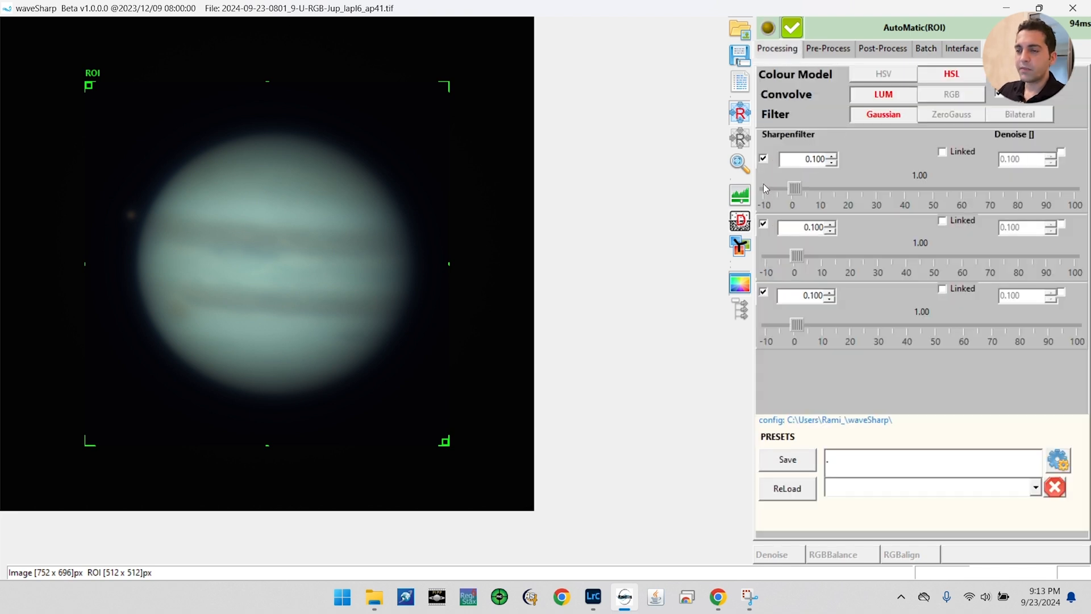
mouse_move(897, 79)
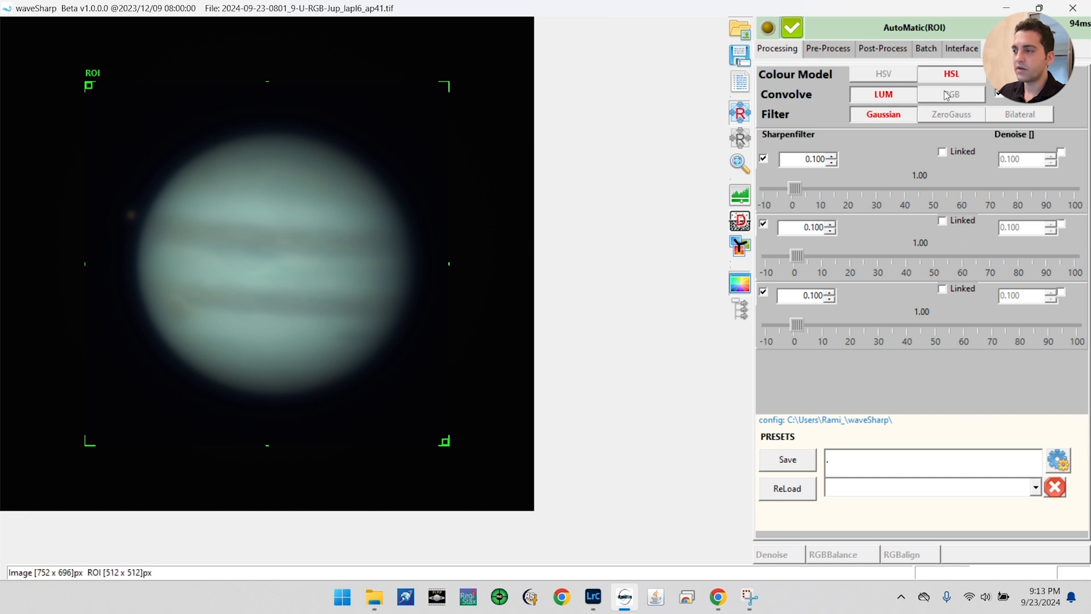
left_click(952, 94)
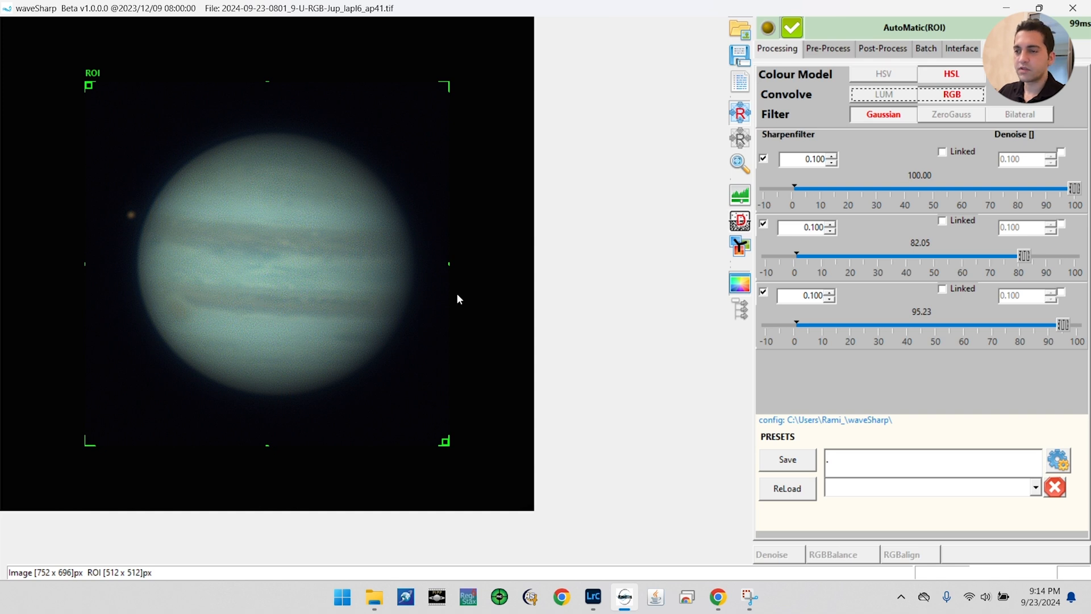
mouse_move(263, 274)
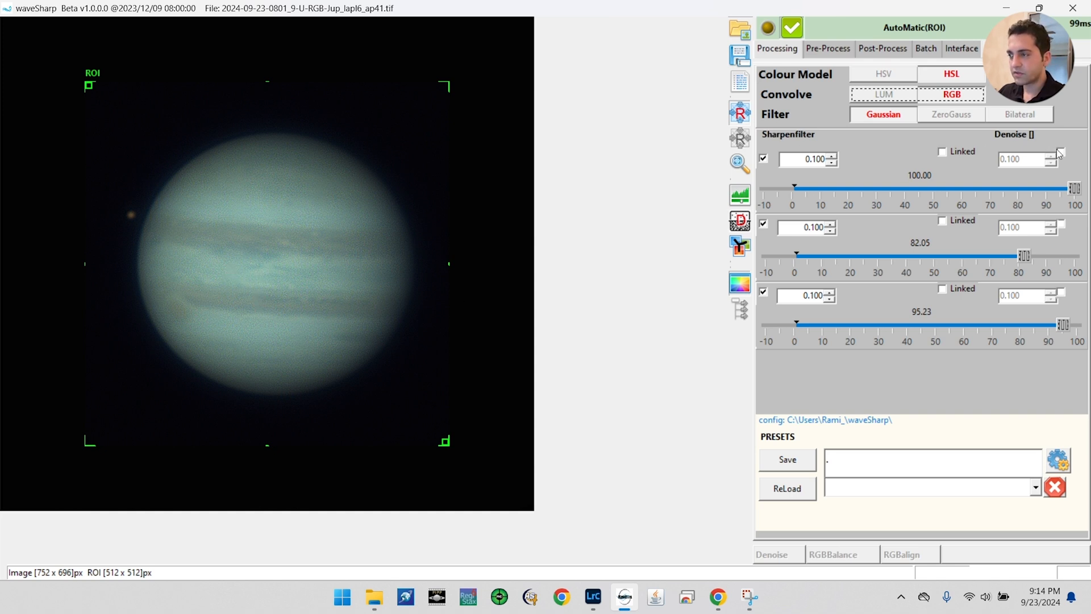
left_click(1060, 151)
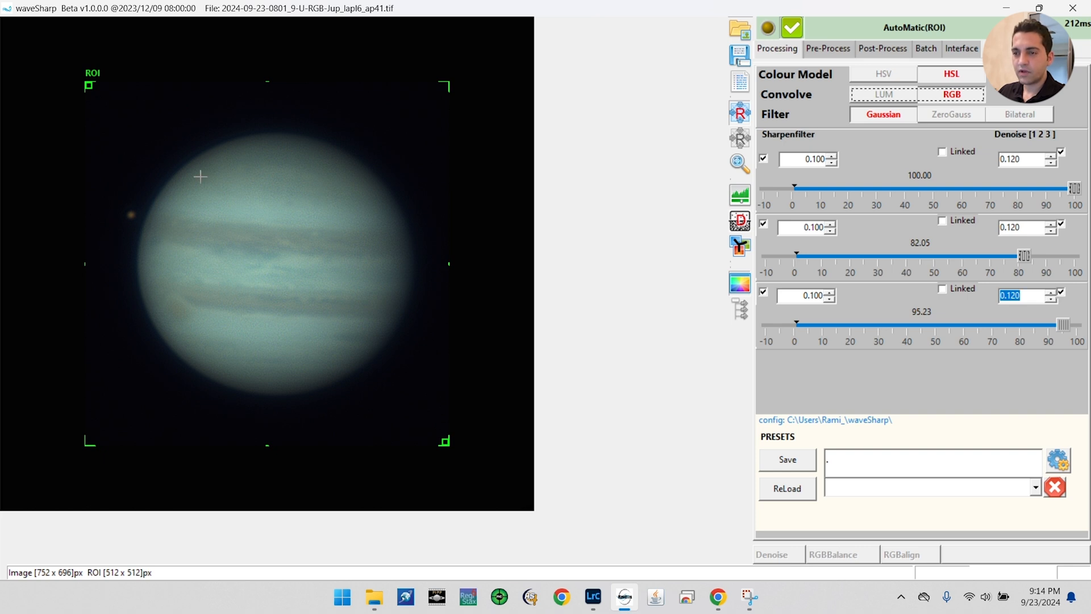
mouse_move(623, 224)
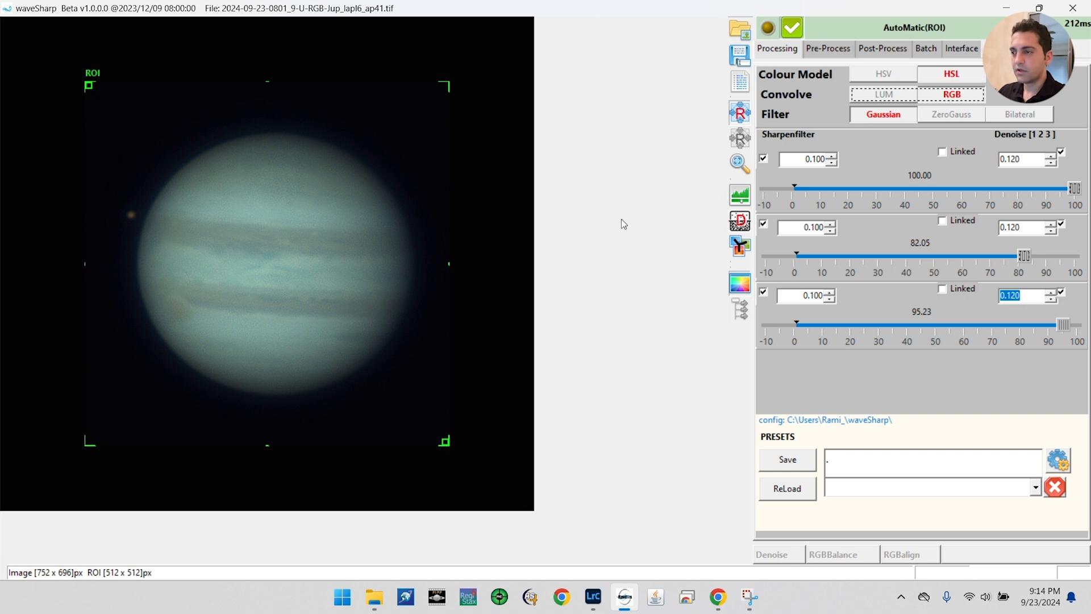
mouse_move(701, 220)
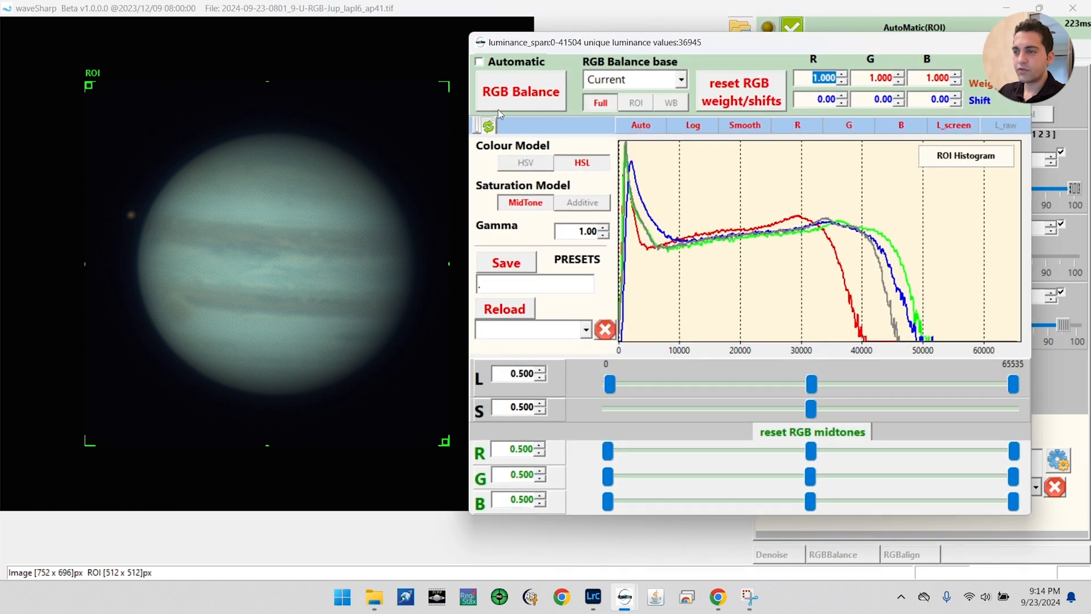
- Auto-balance RGB to about 1.19/0.93/0.92, boost lightness, saturation and red midtones
left_click(519, 91)
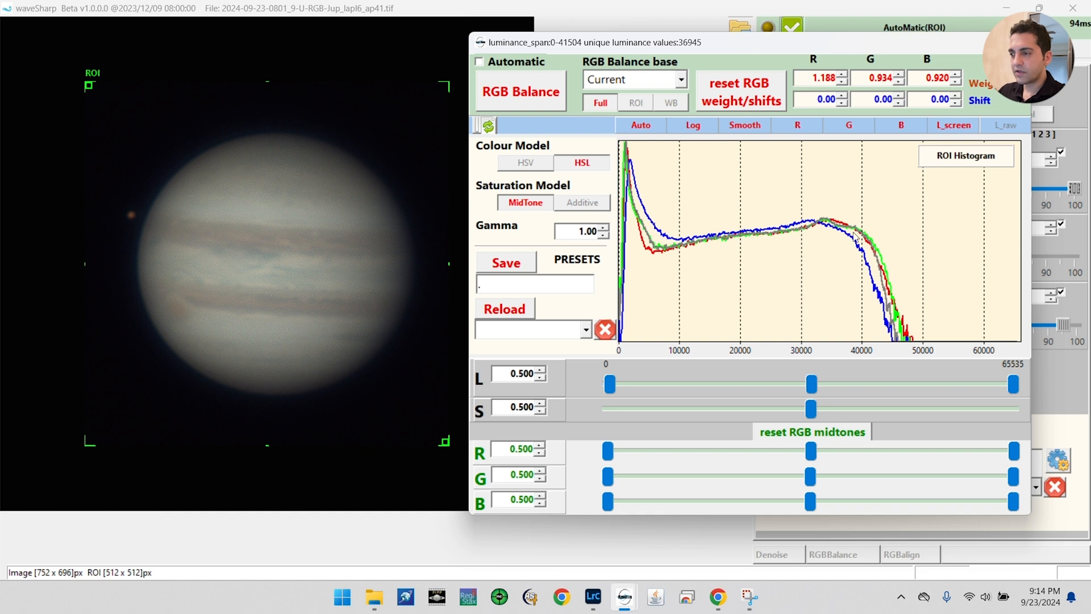
left_click(820, 77)
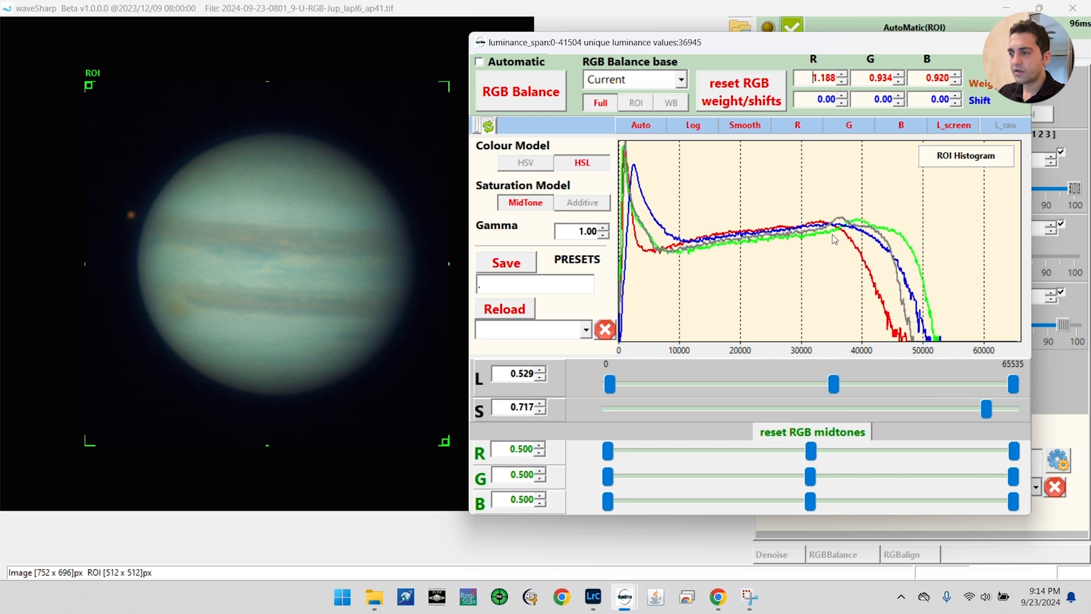
mouse_move(926, 243)
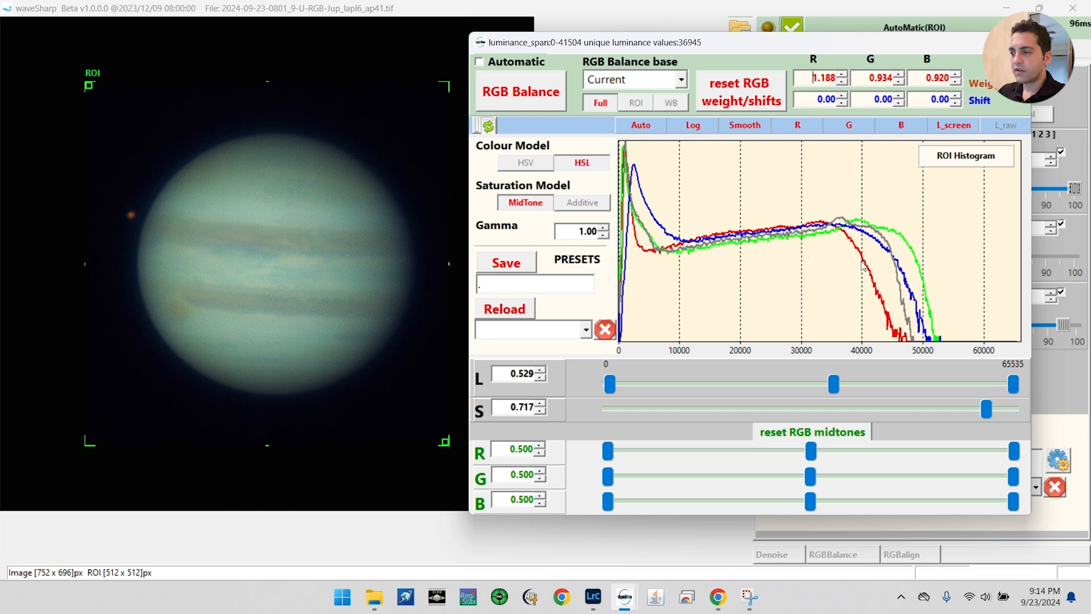
mouse_move(826, 428)
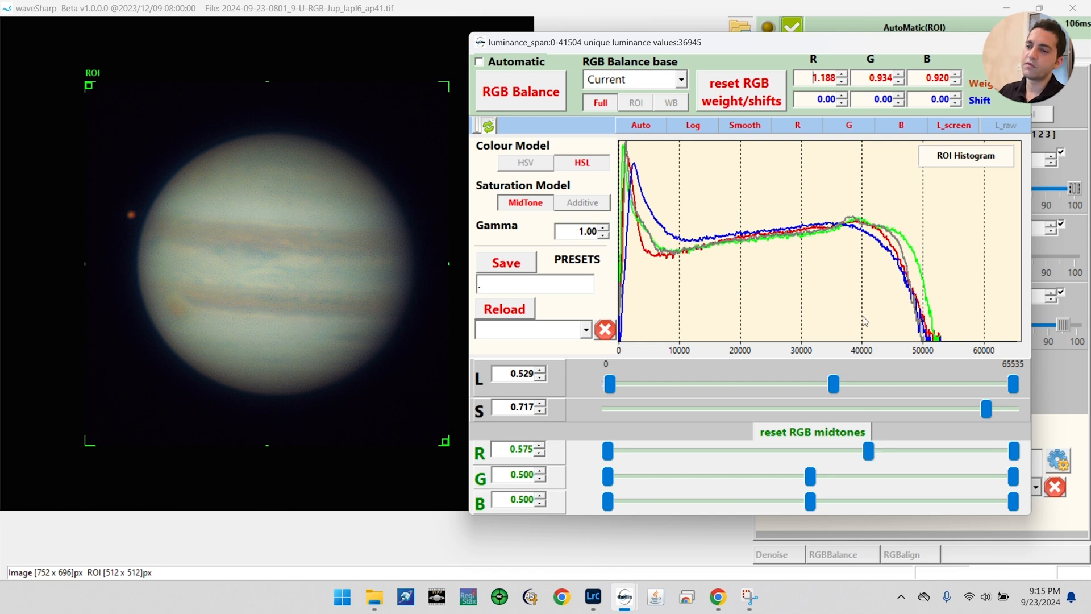
mouse_move(98, 228)
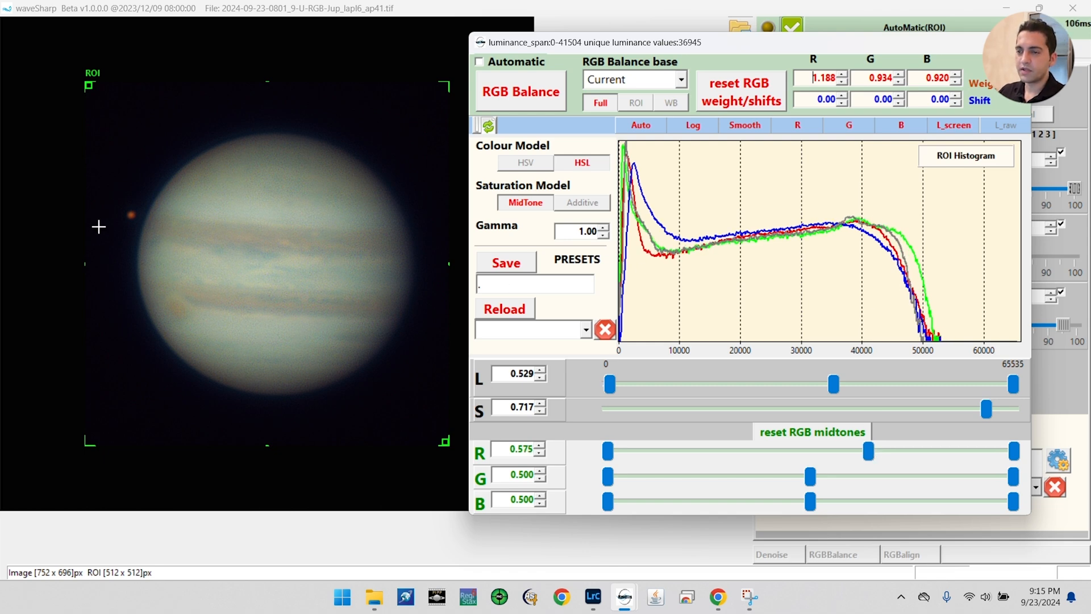
mouse_move(181, 278)
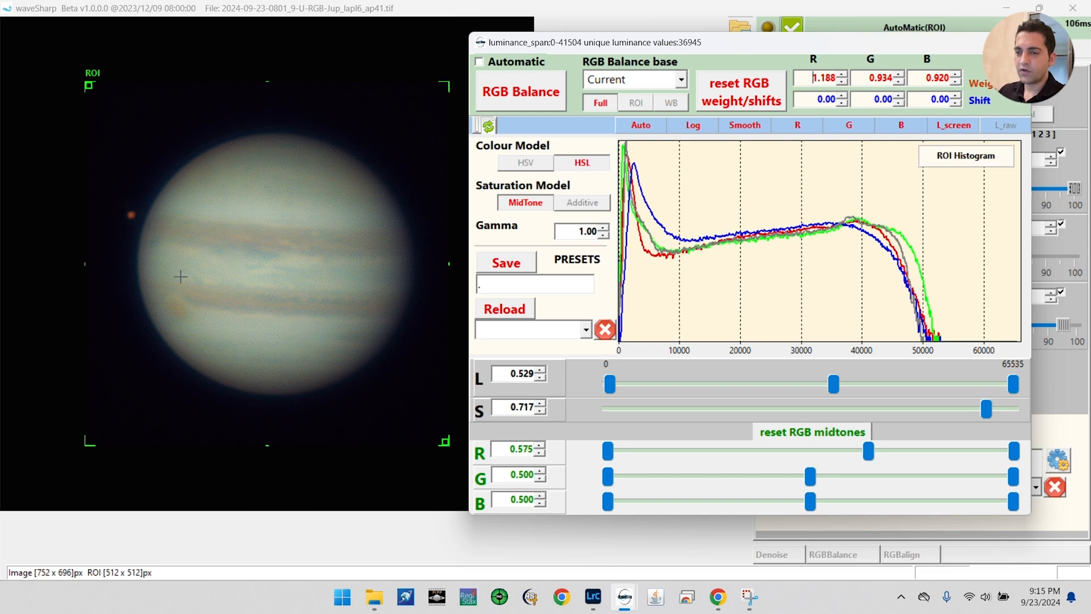
mouse_move(424, 156)
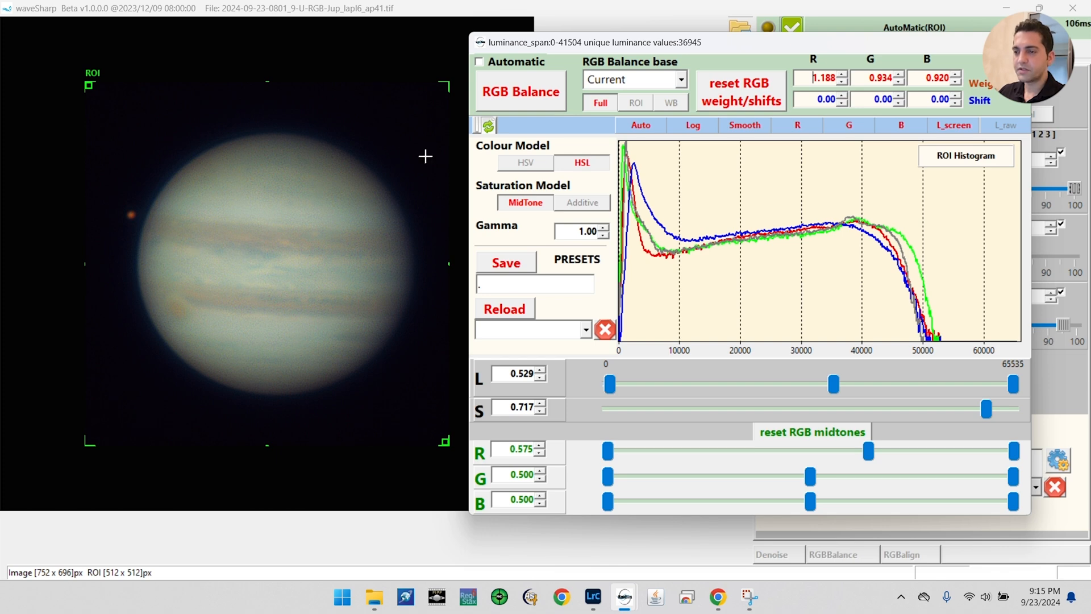
mouse_move(850, 50)
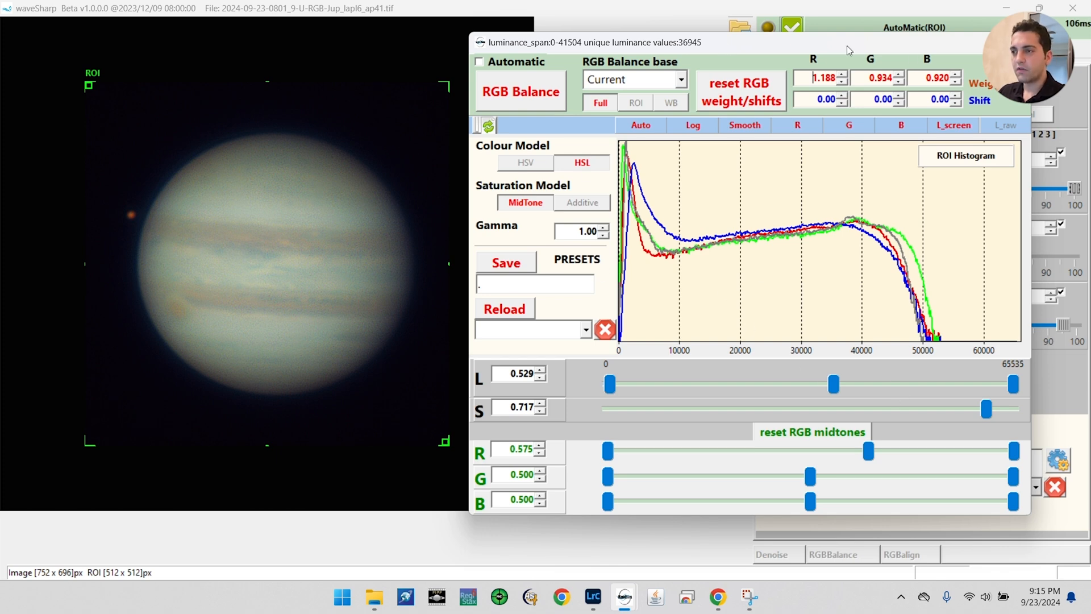
mouse_move(400, 243)
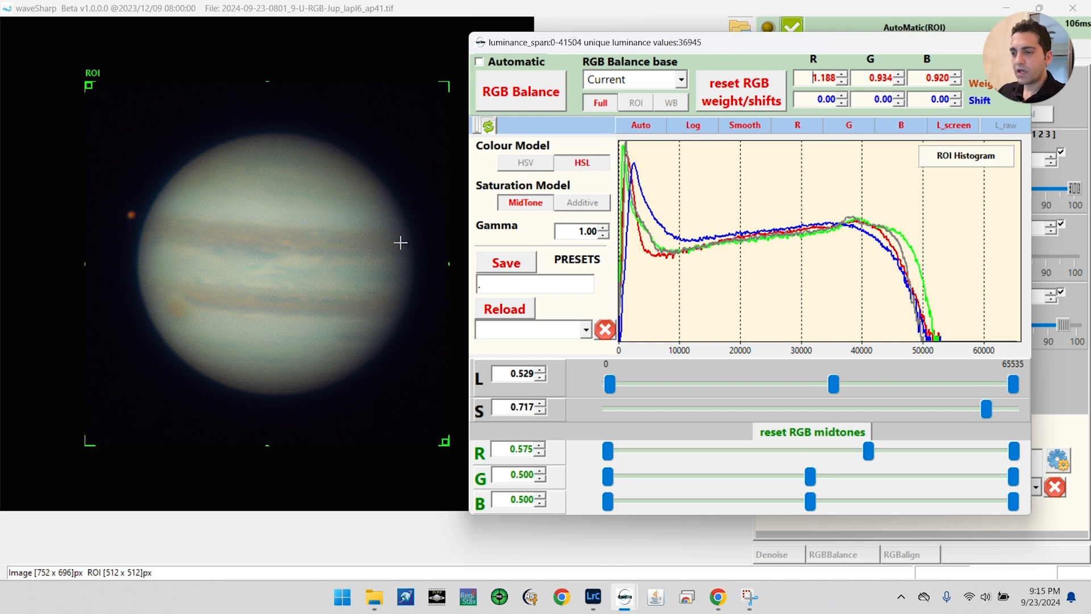
left_click(586, 330)
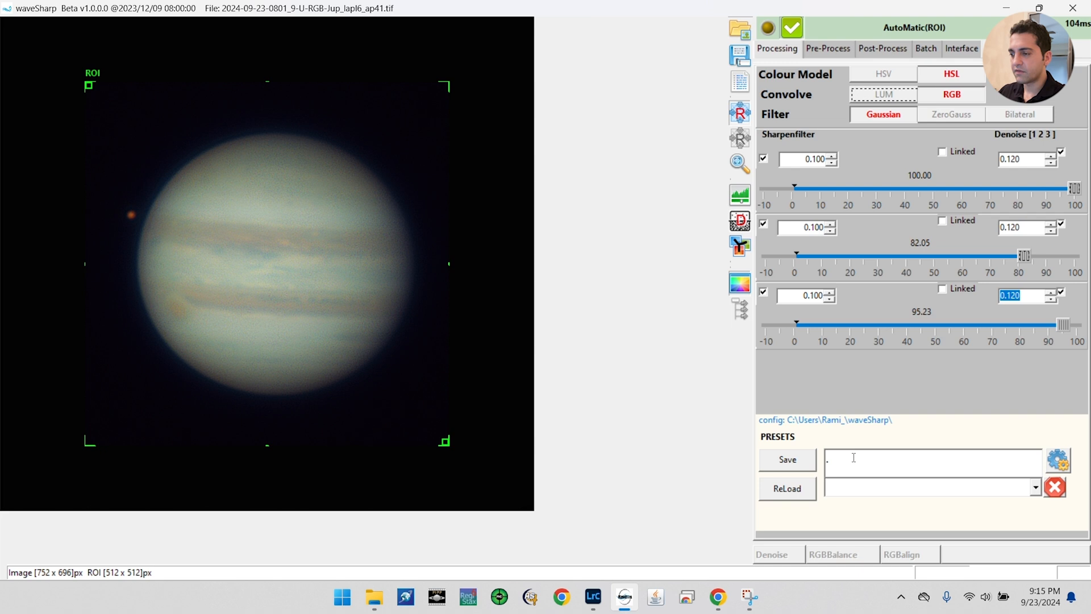
mouse_move(570, 265)
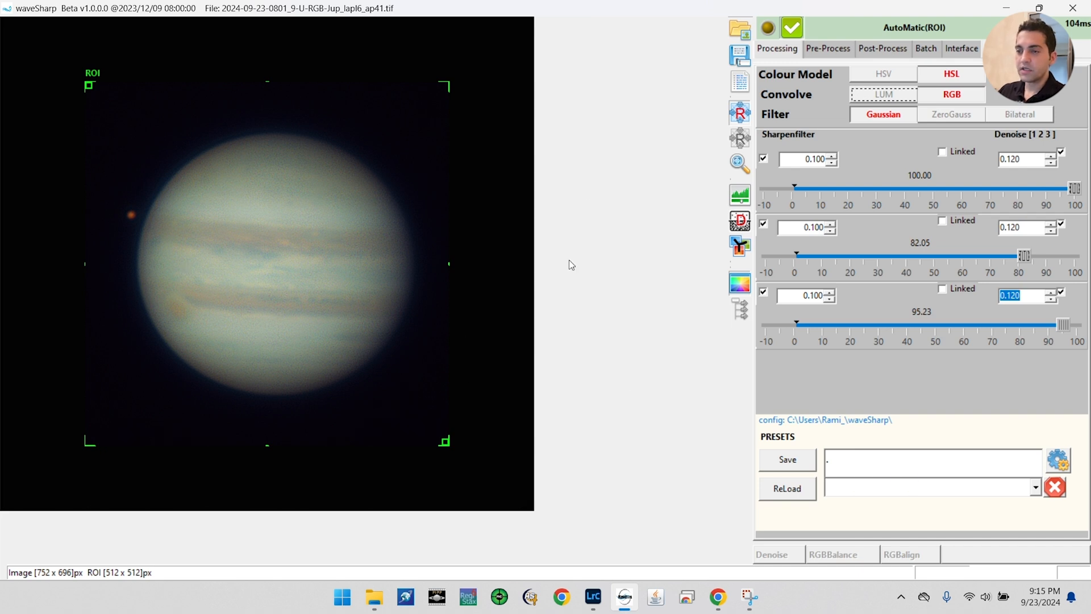
mouse_move(242, 351)
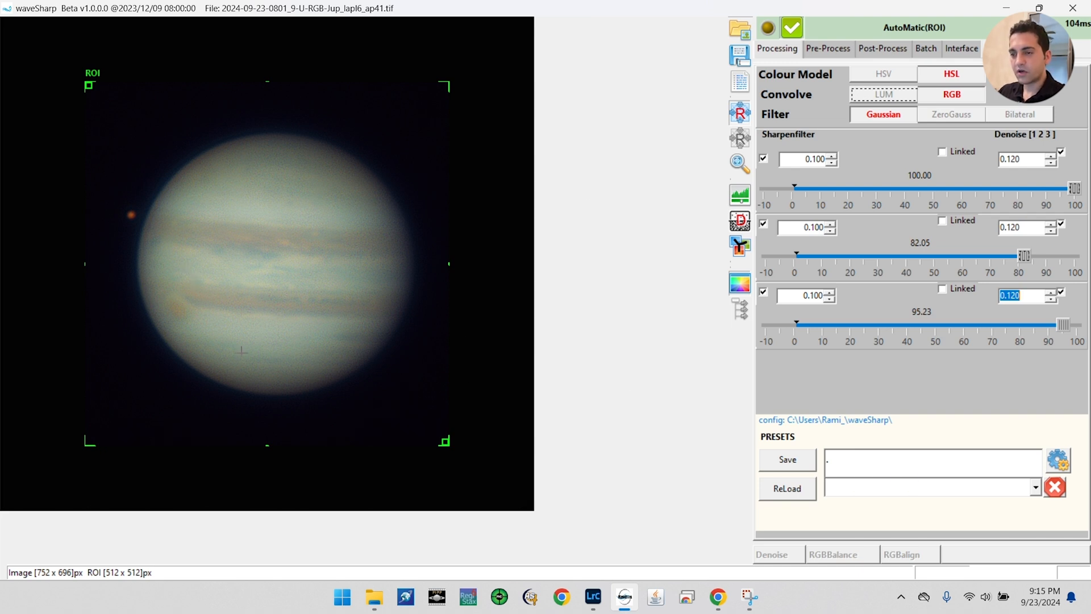
- Batch-save all 150 processed Jupiter frames as PNGs into a new 'processed' subfolder
left_click(926, 48)
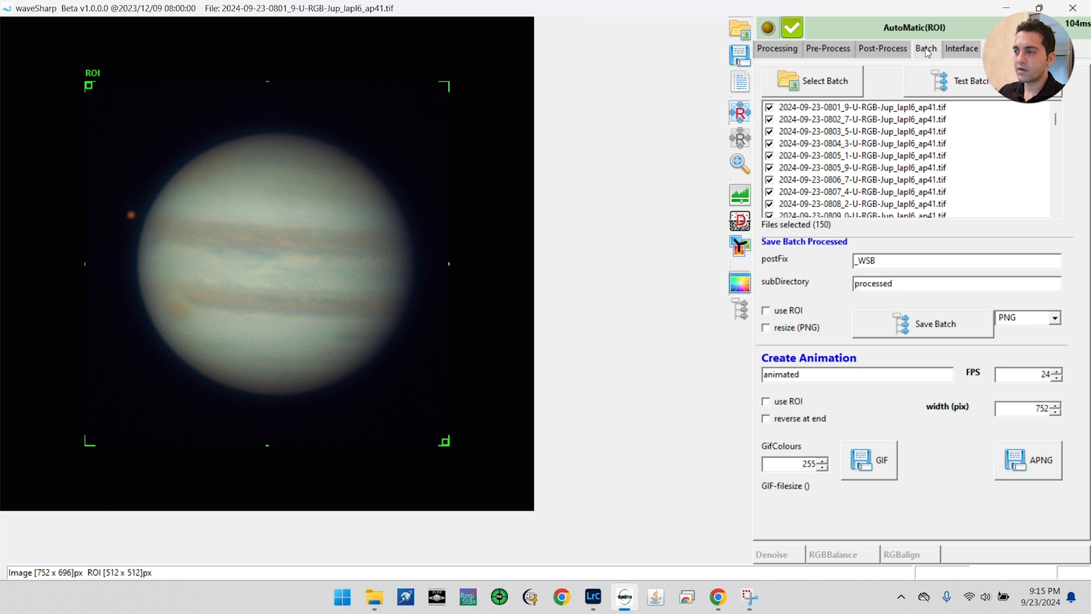
mouse_move(909, 330)
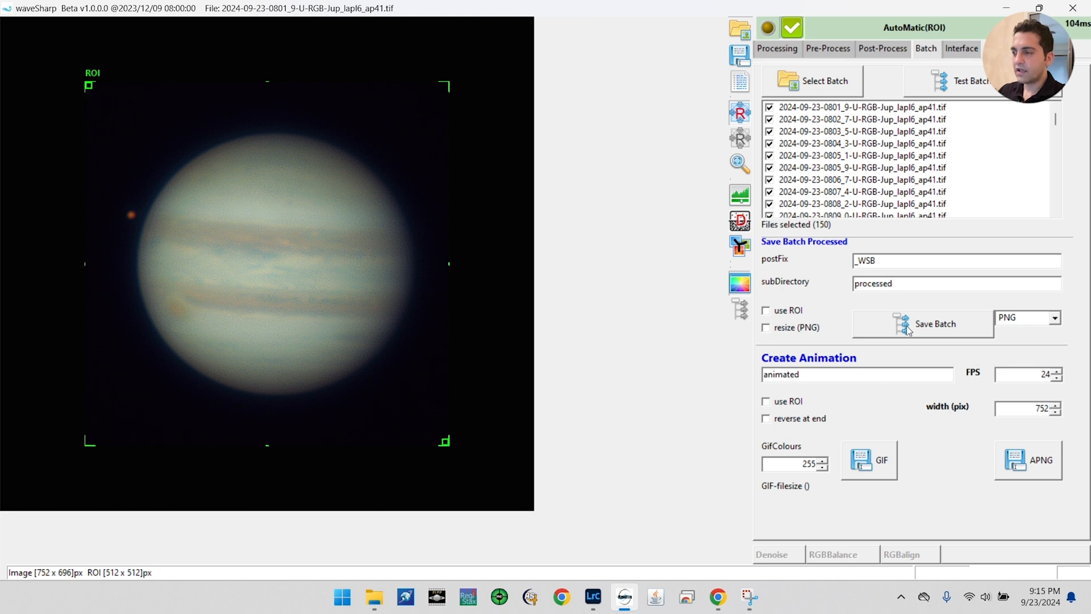
mouse_move(908, 43)
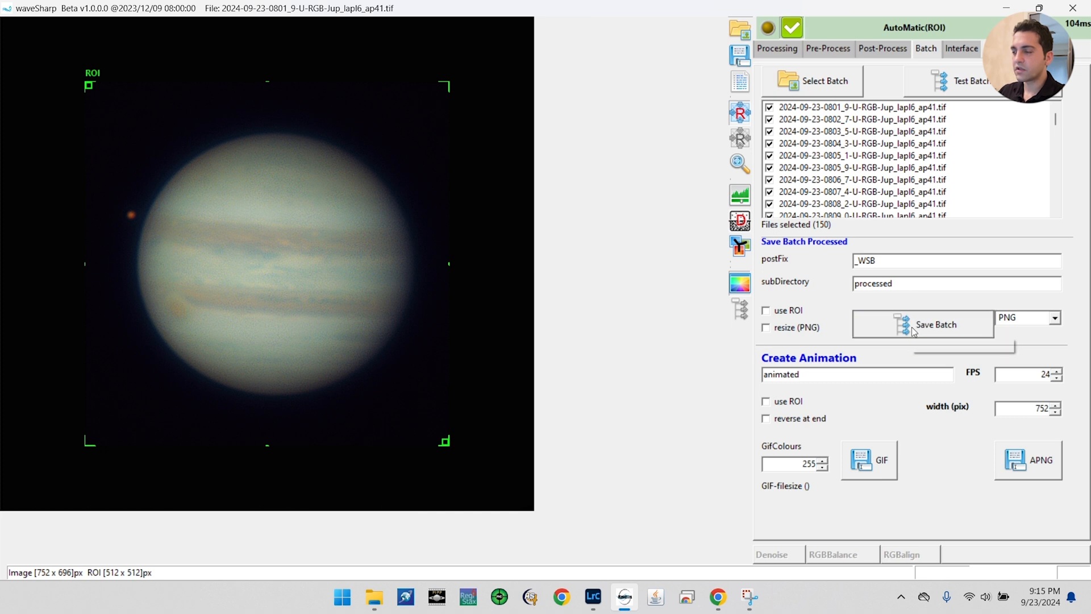
left_click(935, 324)
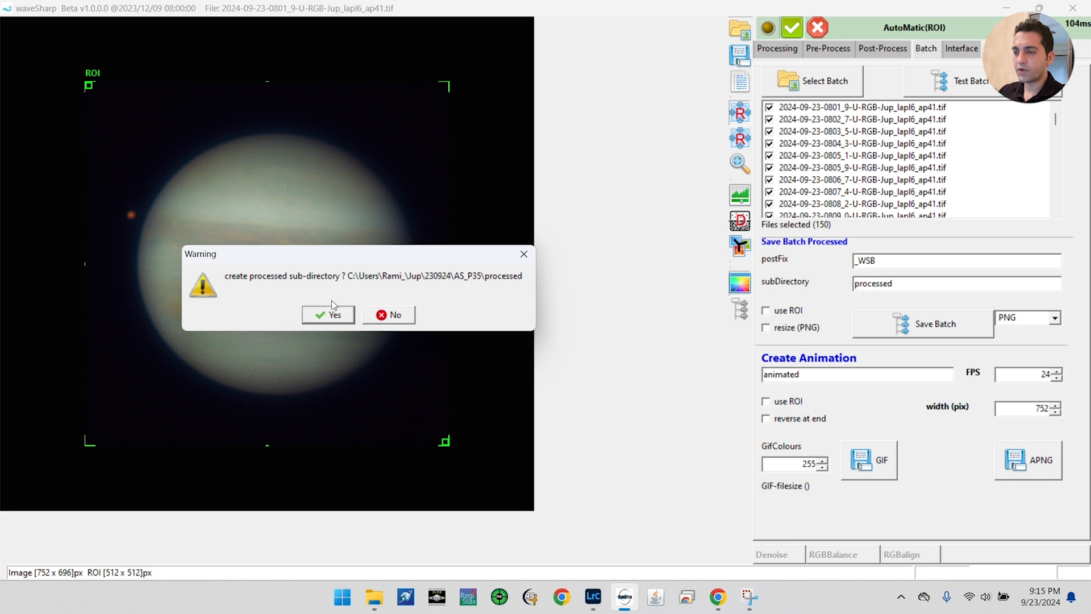
left_click(327, 314)
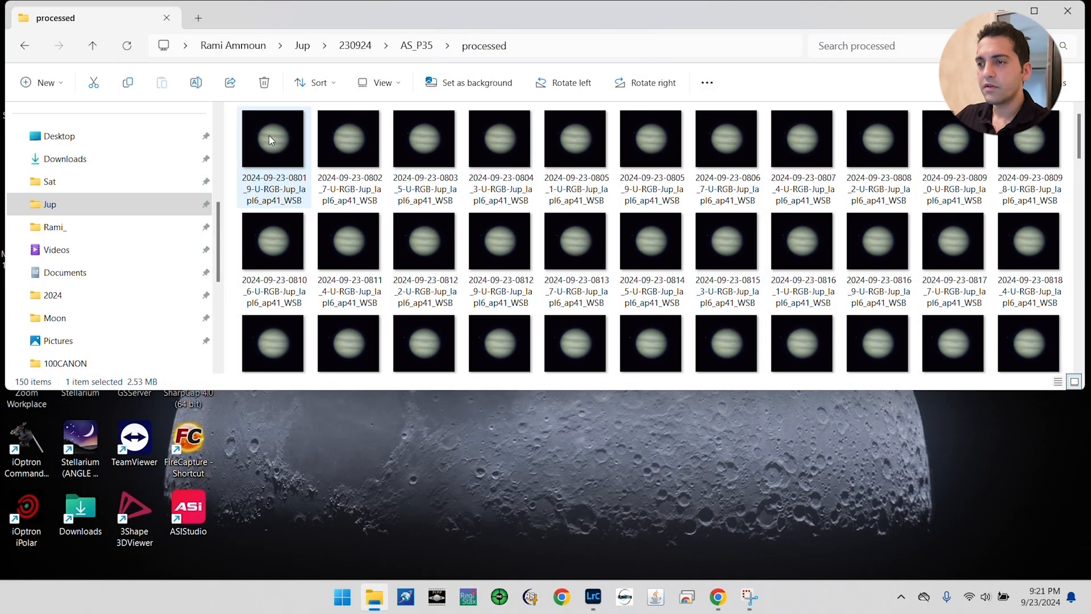
- Browse the processed folder's 150 _WSB PNG frames down to the last 09:59 frame
scroll("down", 3)
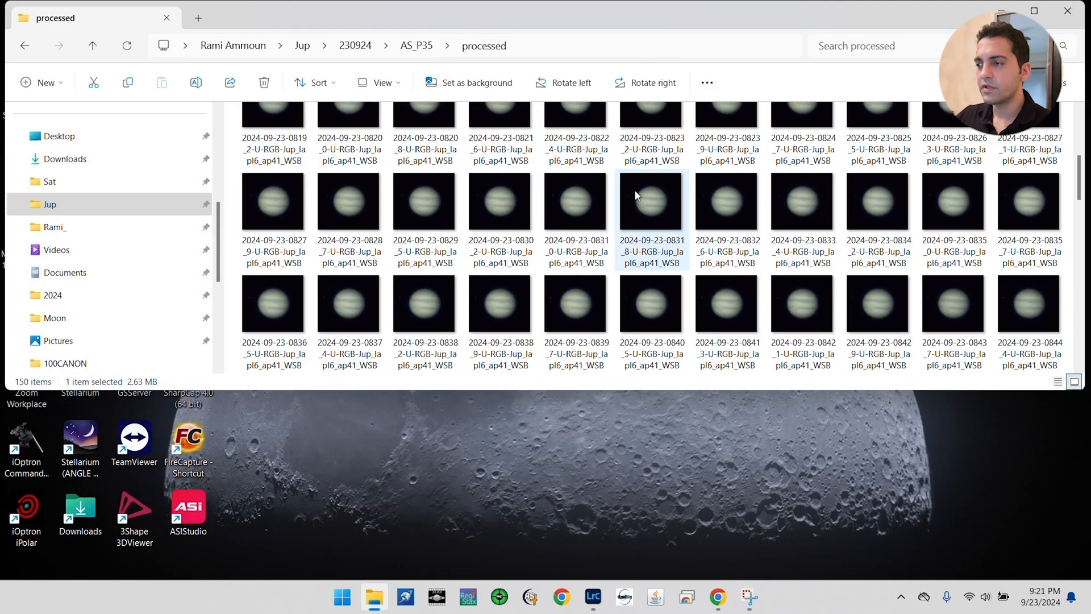
scroll("down", 3)
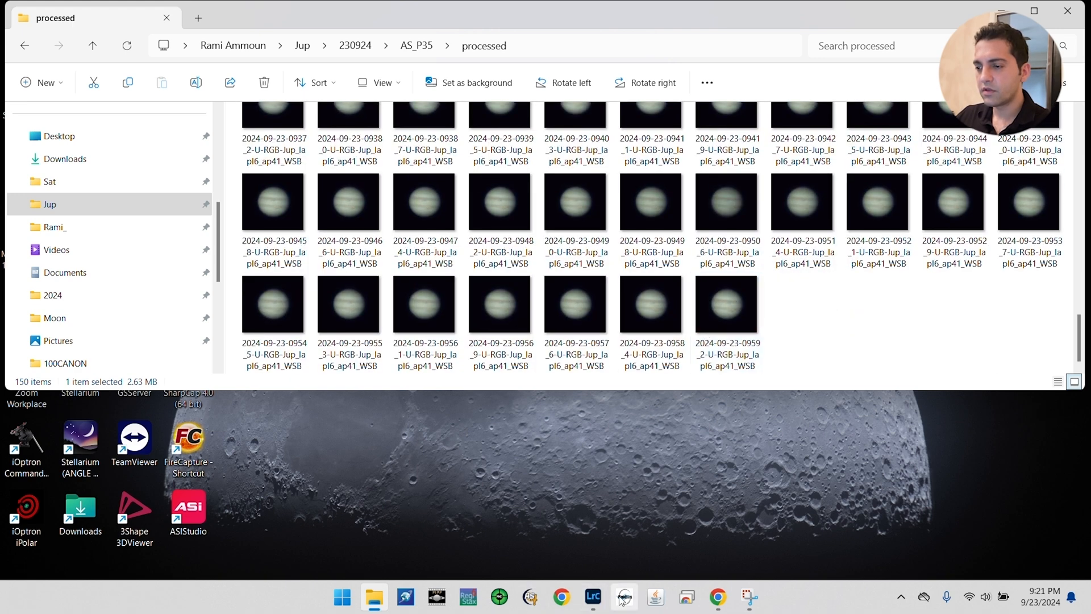
left_click(623, 597)
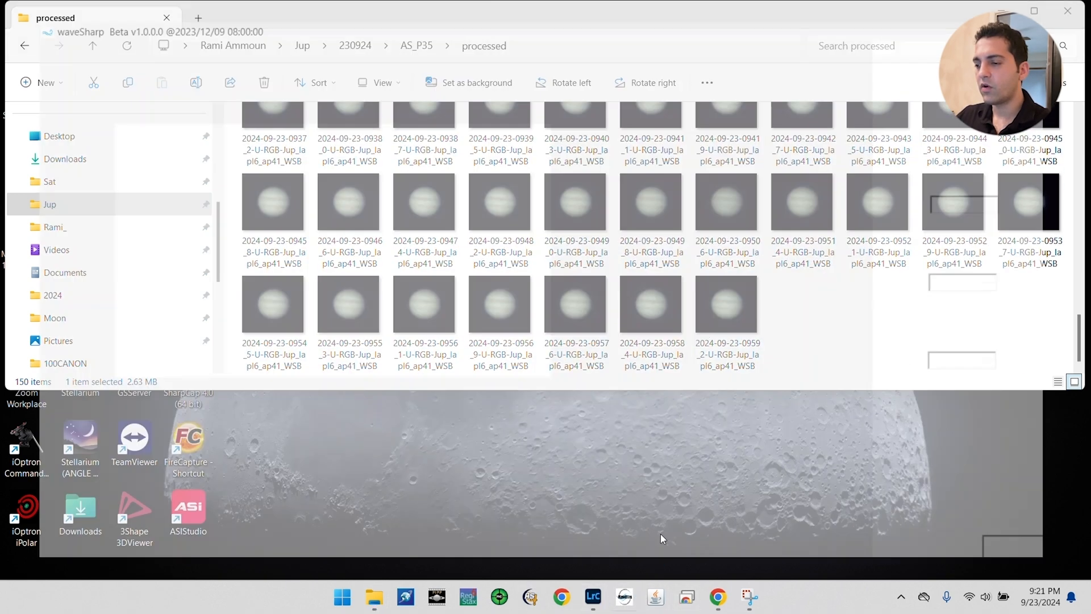
- Select all 150 sharpened _WSB frames from the processed folder as the batch
left_click(624, 597)
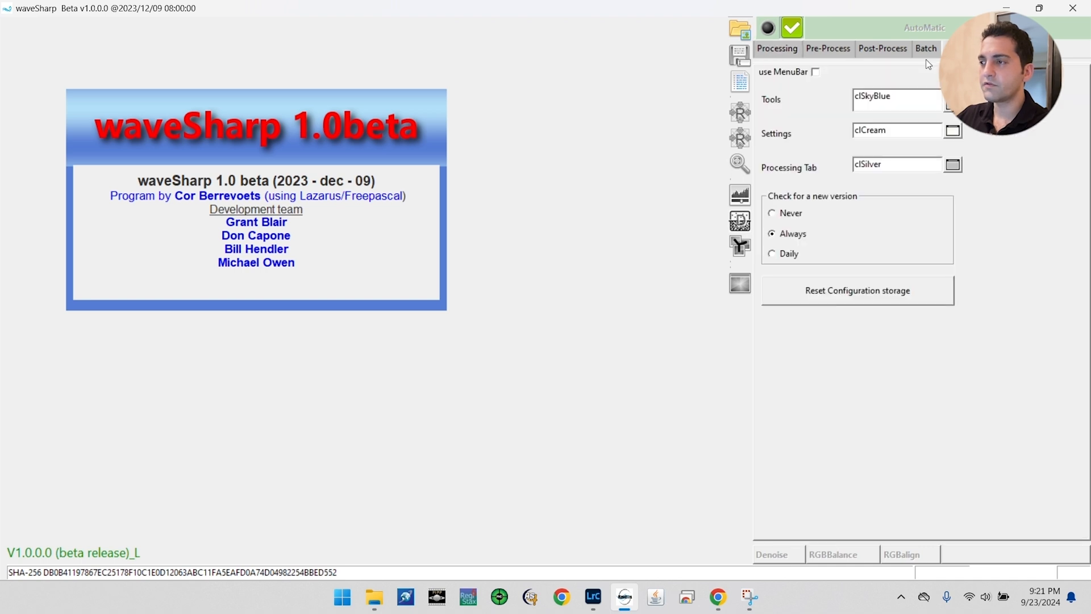
left_click(925, 47)
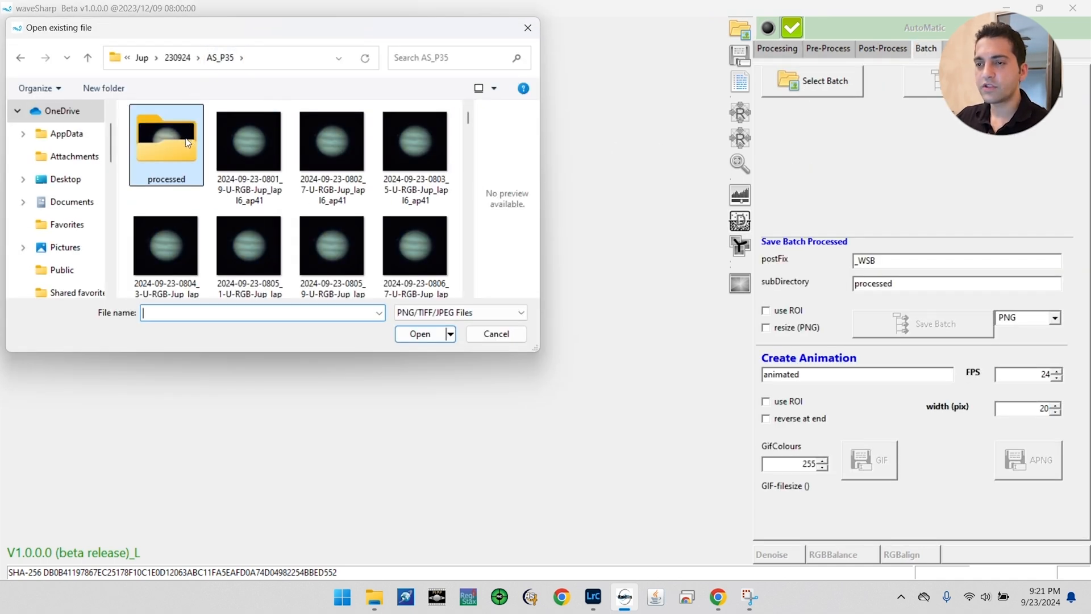
double_click(166, 139)
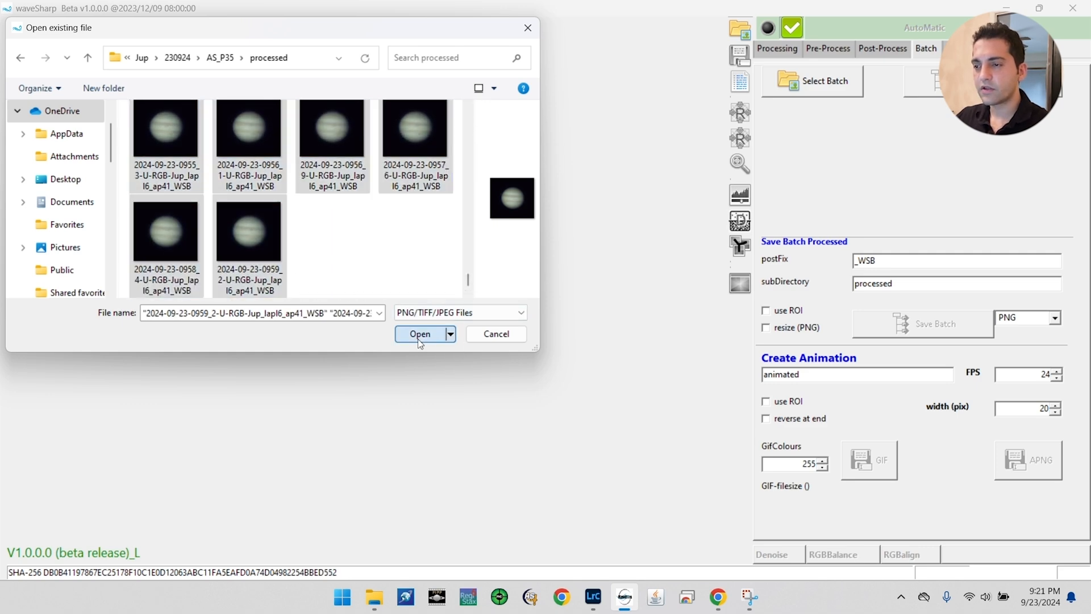
left_click(419, 334)
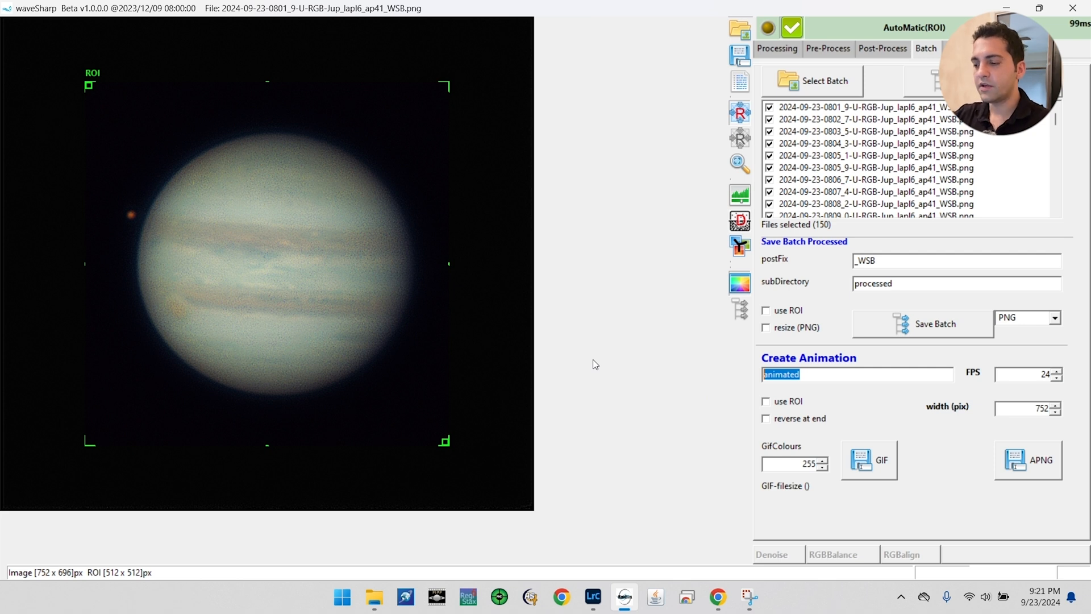
- Name the animation 'Jupiter animation September 23 2024' and keep the frame rate at 24 FPS
type("Jupiter")
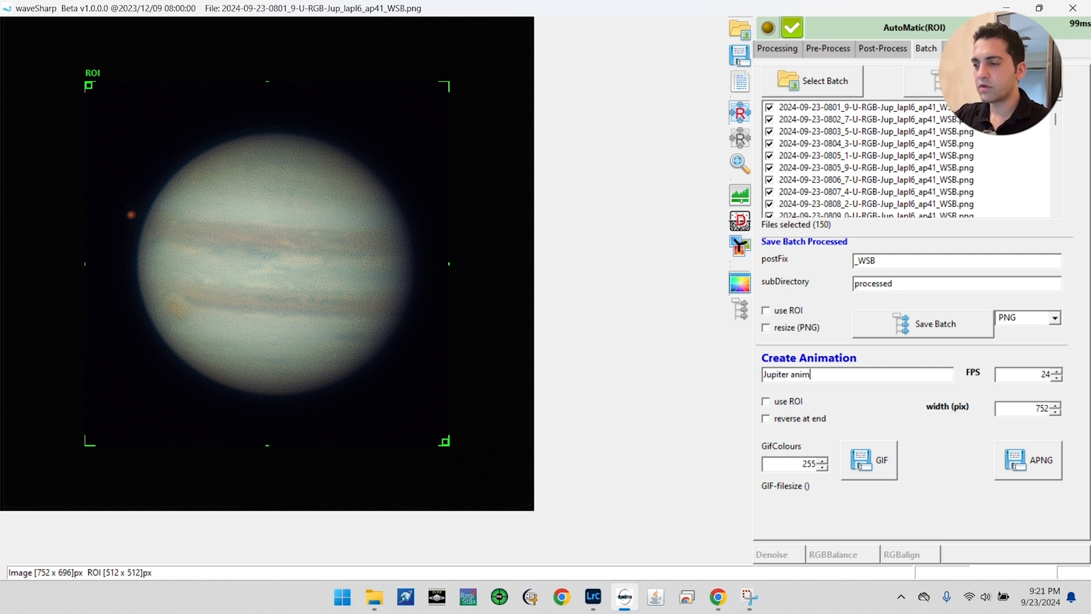
type("ation September")
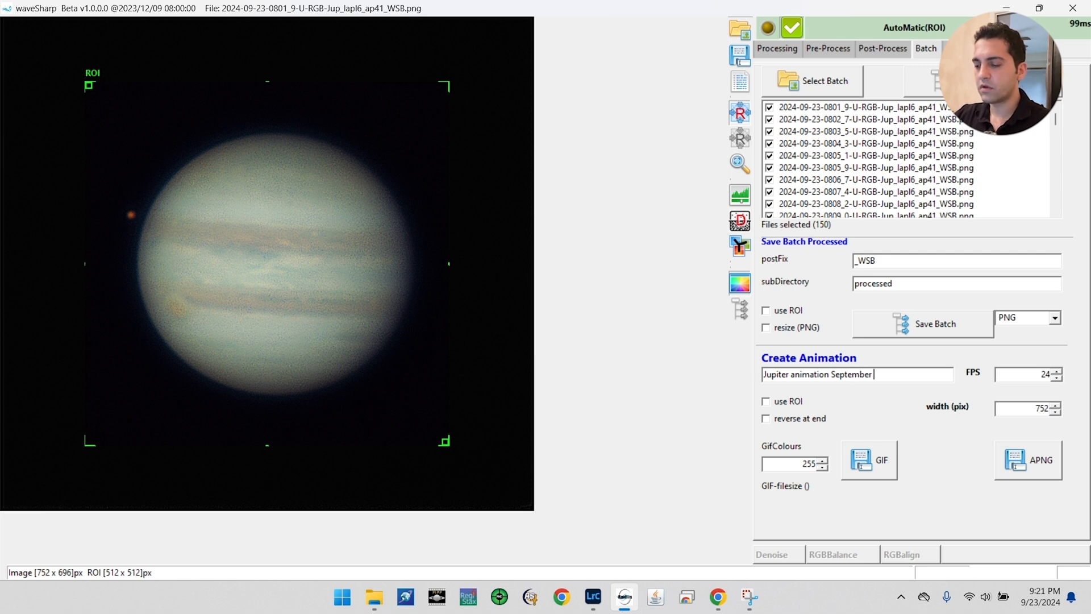
type("23 2024")
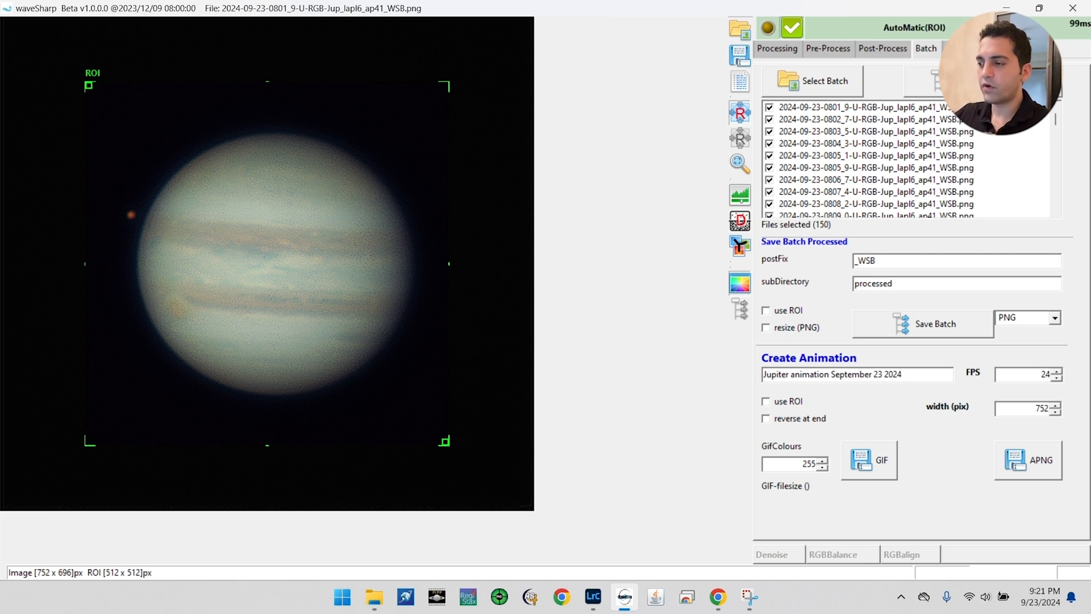
triple_click(1037, 374)
type("20")
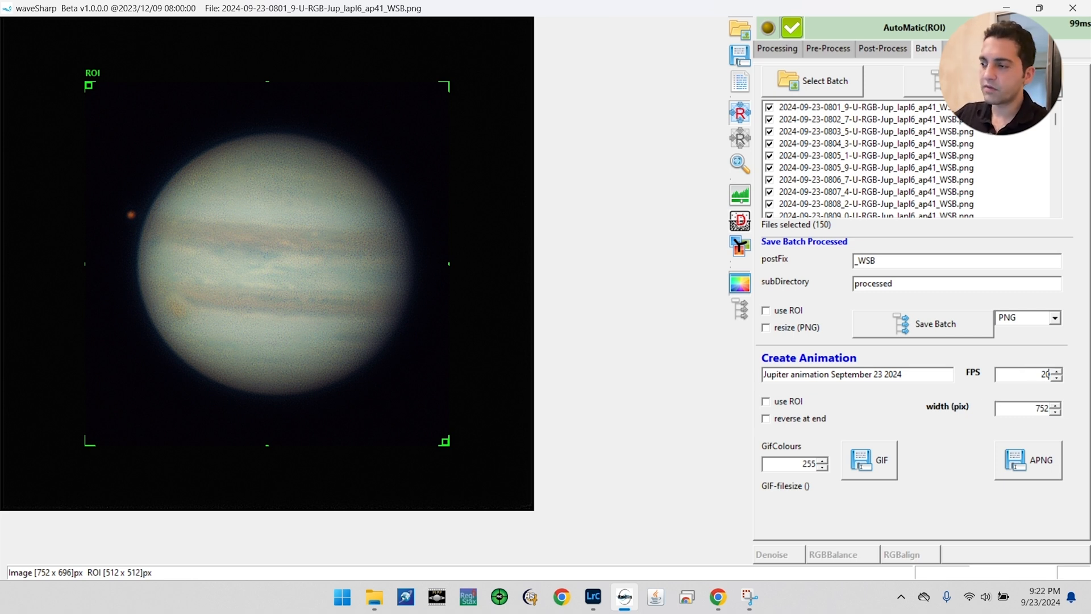
mouse_move(913, 413)
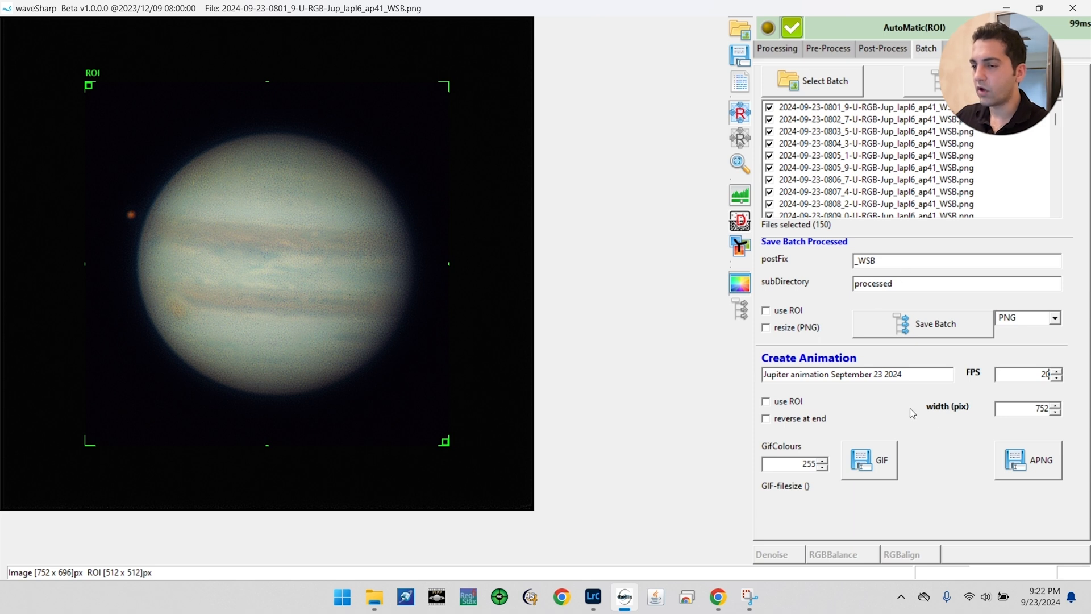
left_click(1056, 376)
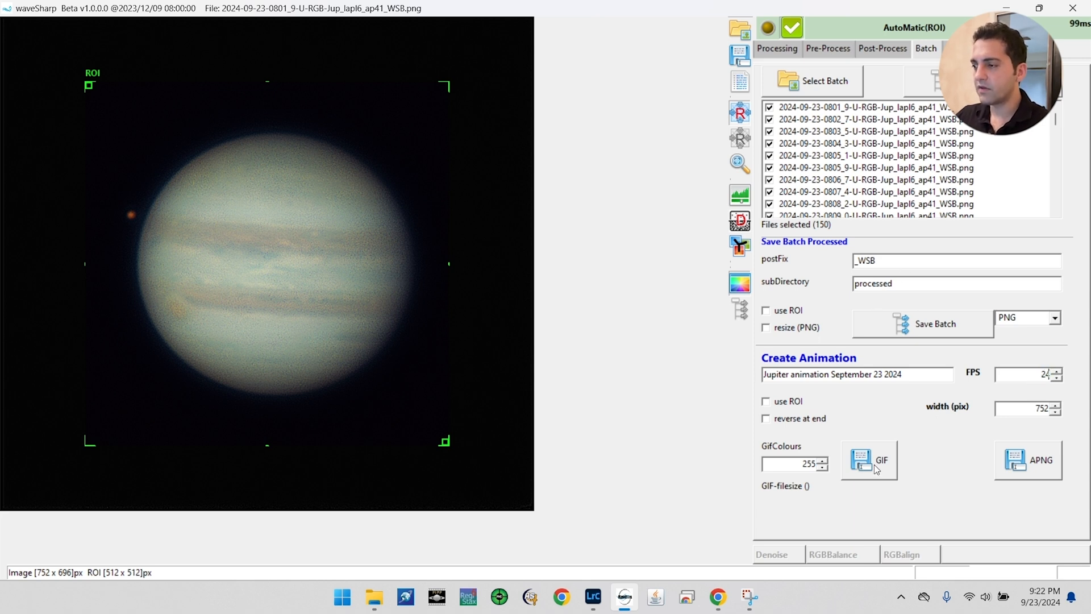
mouse_move(857, 203)
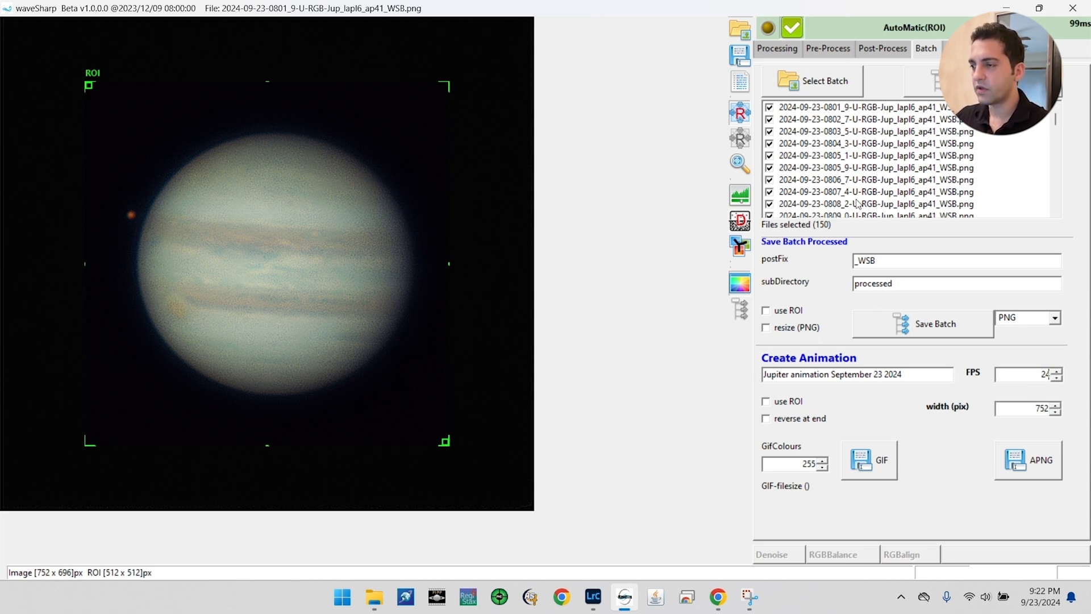
mouse_move(783, 425)
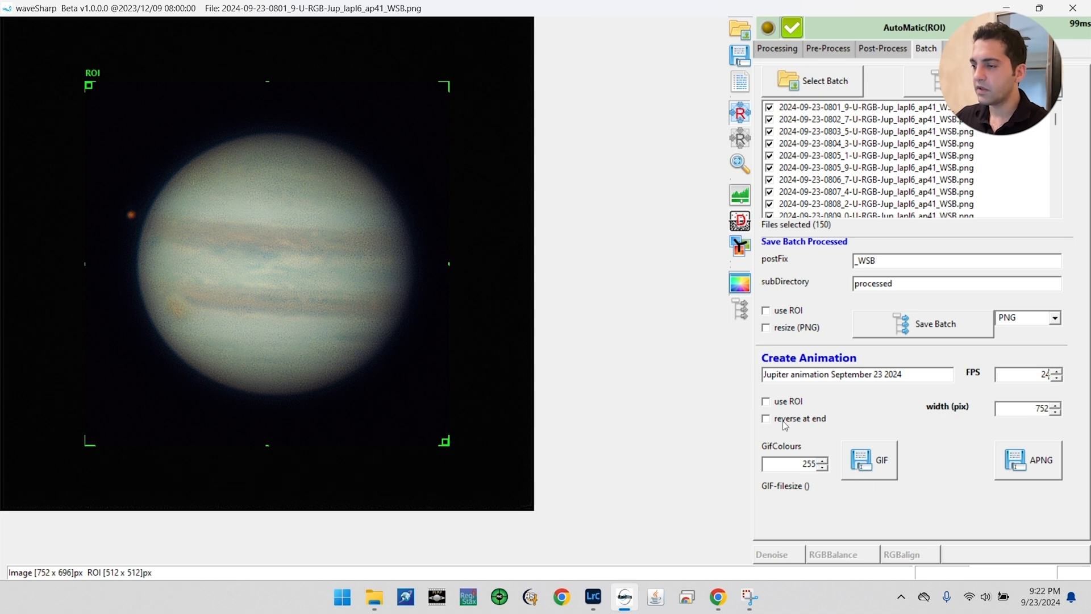
mouse_move(837, 461)
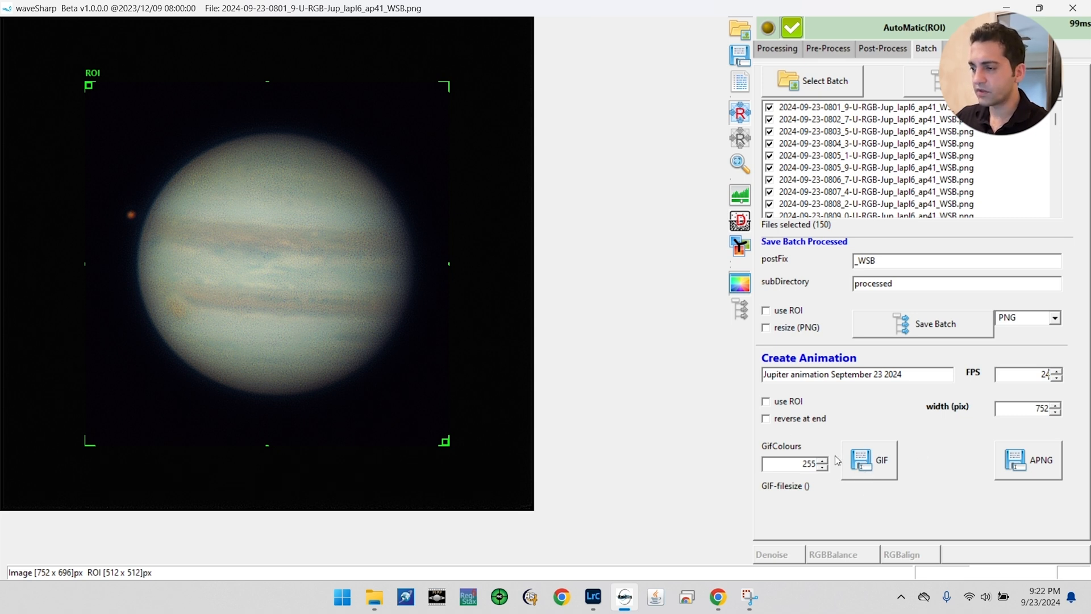
mouse_move(765, 410)
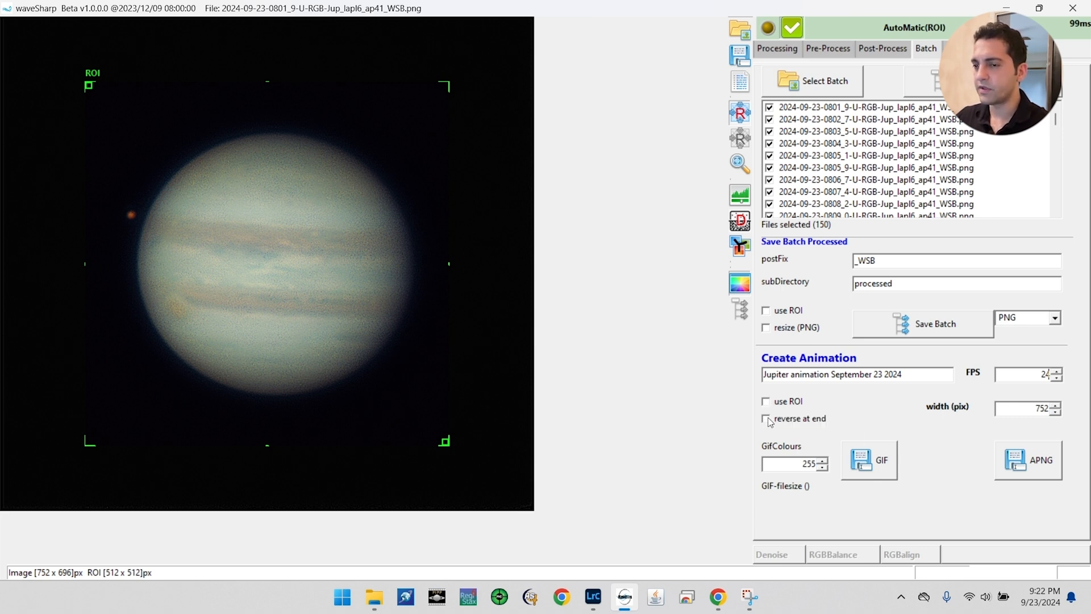
mouse_move(767, 419)
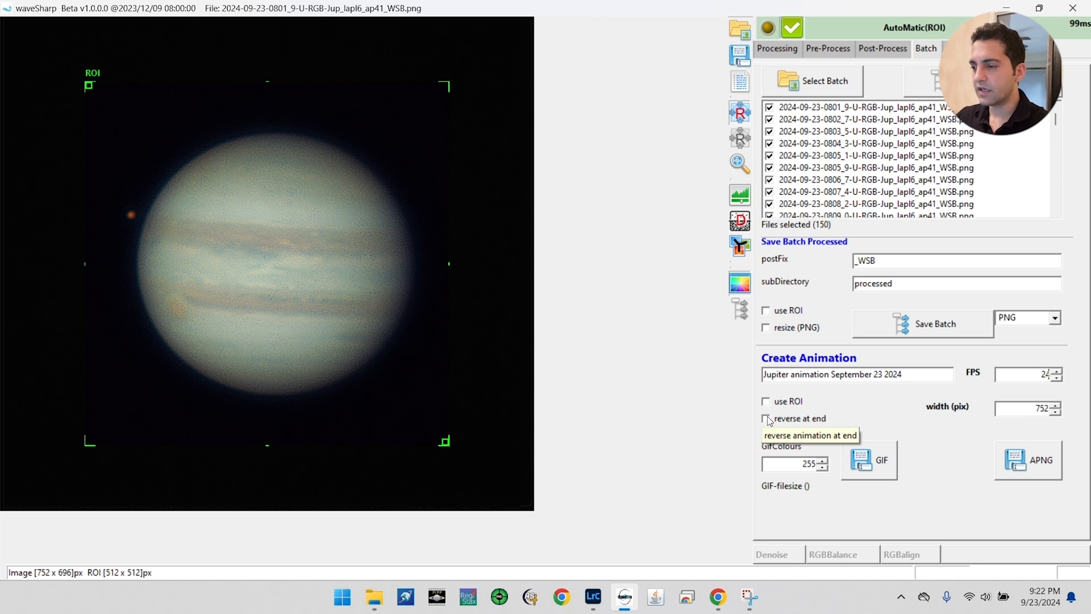
- Enable reverse at end and start building the animated GIF
left_click(766, 419)
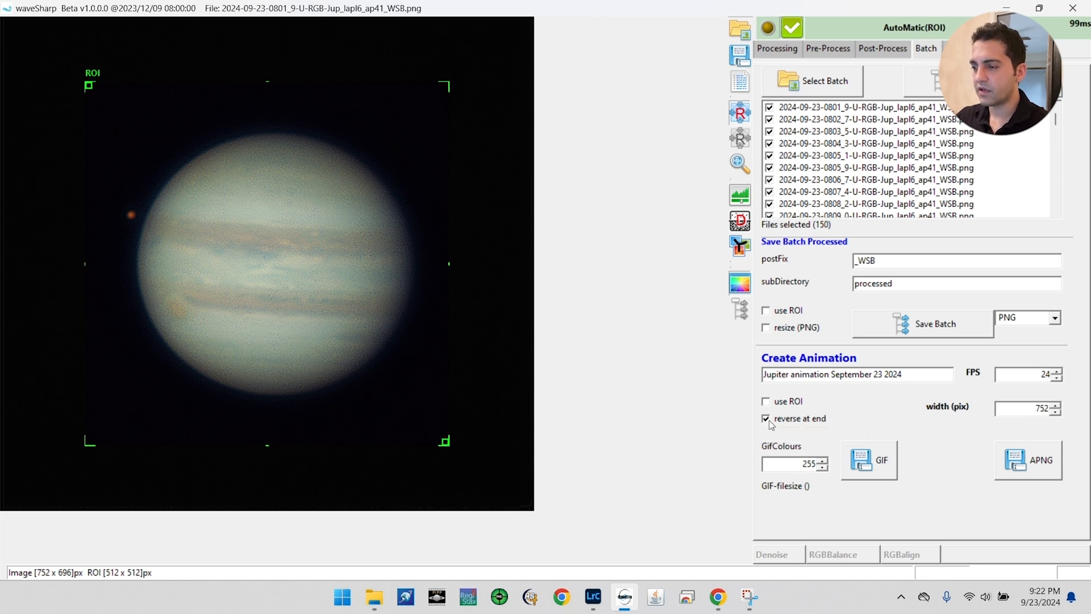
mouse_move(878, 468)
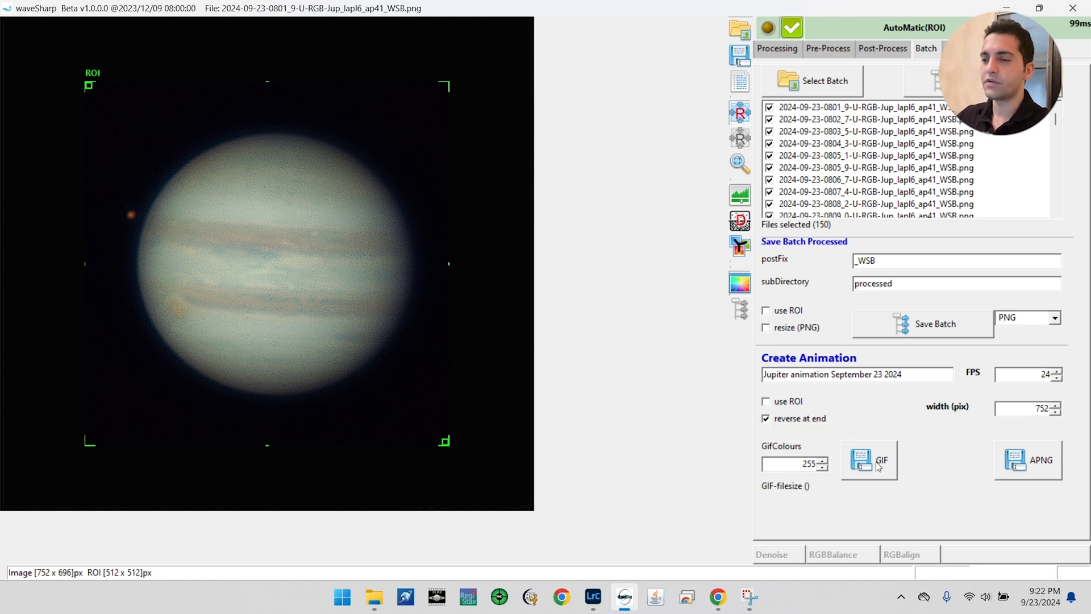
left_click(869, 460)
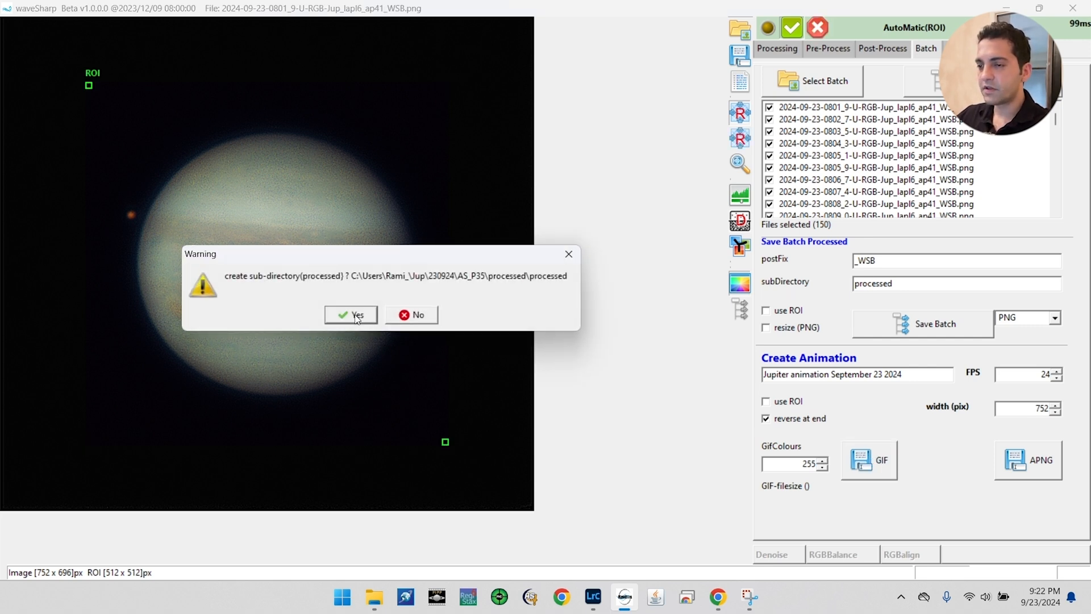
- Create the processed subfolder for the GIF, decline saving the single result, and view the finished Jupiter animation
left_click(350, 315)
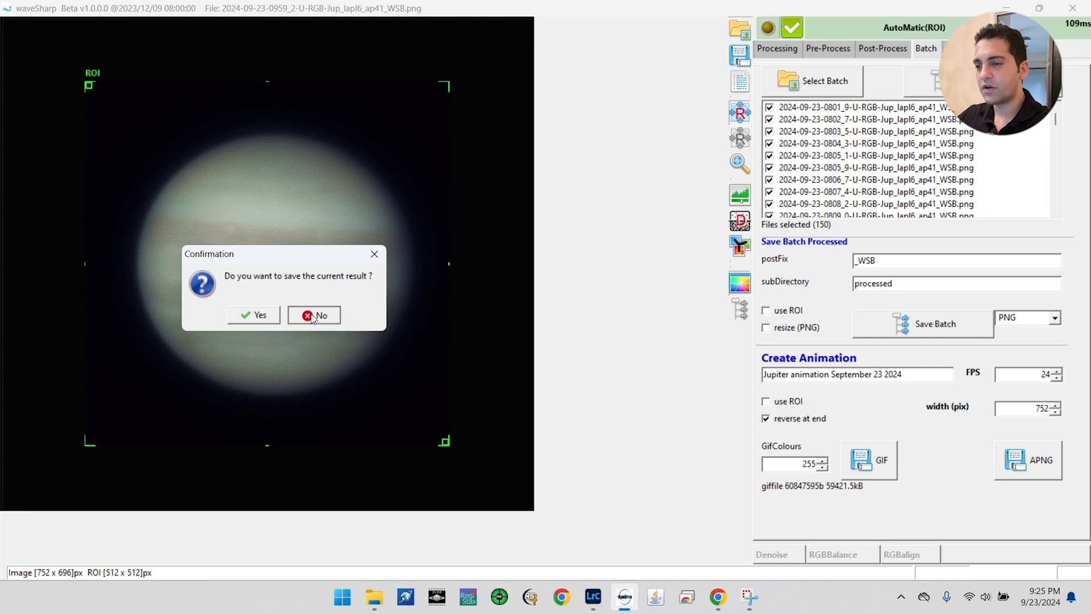
left_click(314, 315)
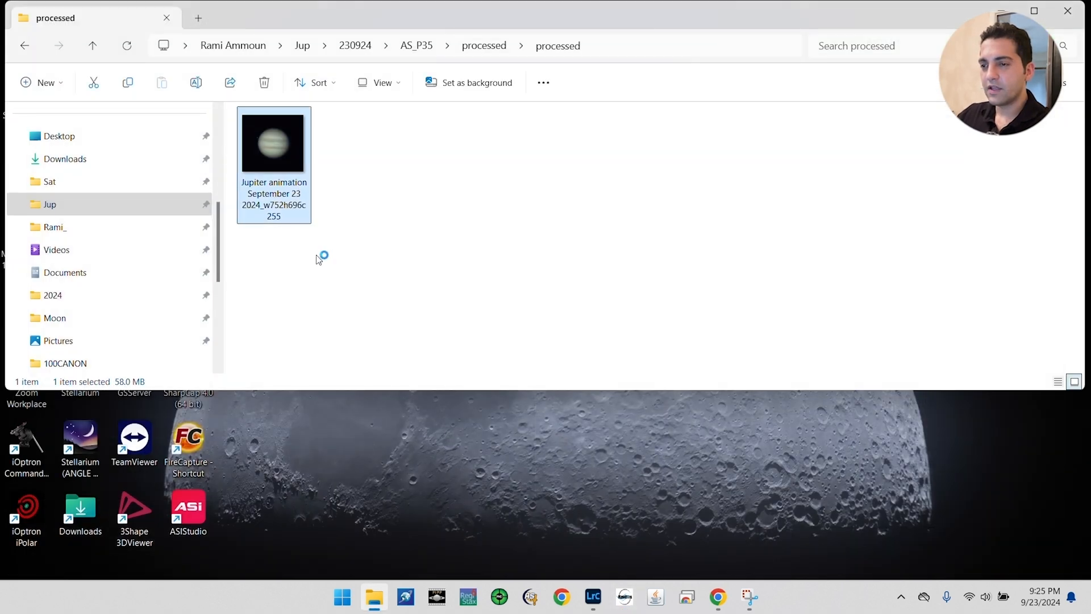
double_click(274, 145)
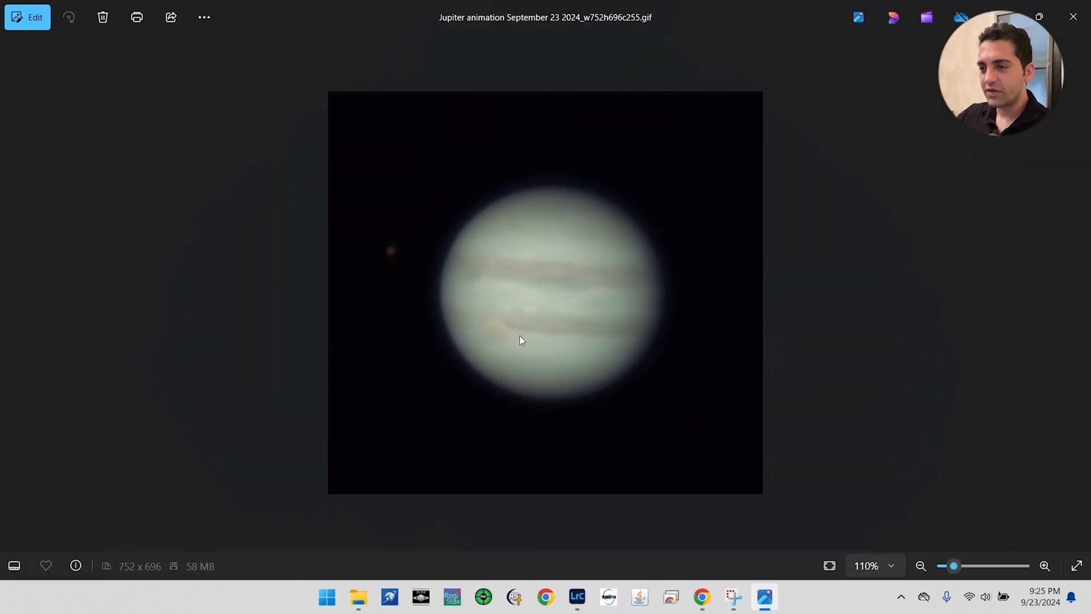
scroll("up", 3)
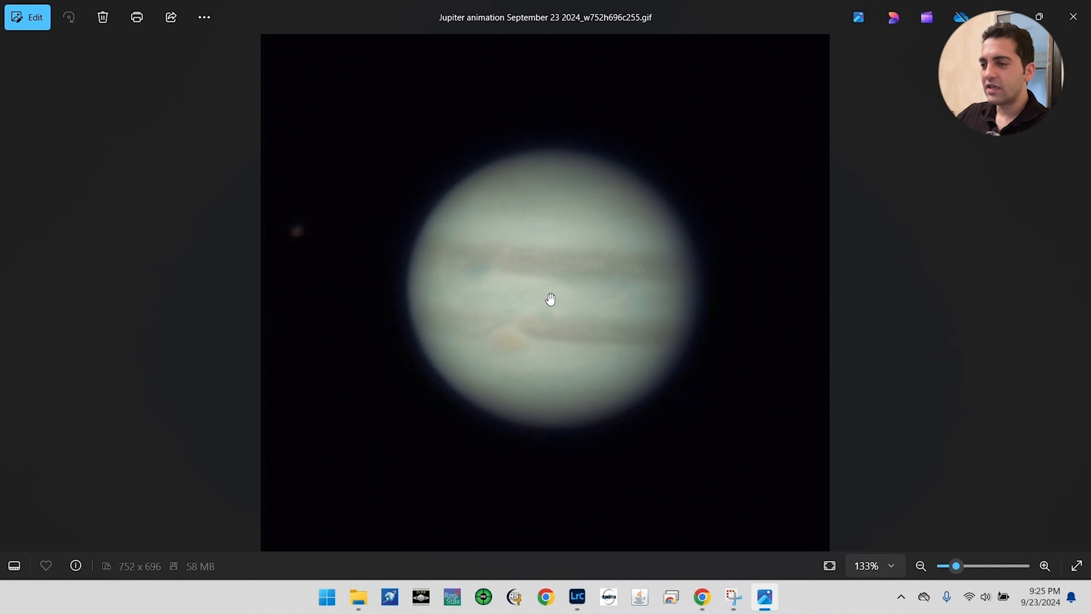
mouse_move(409, 337)
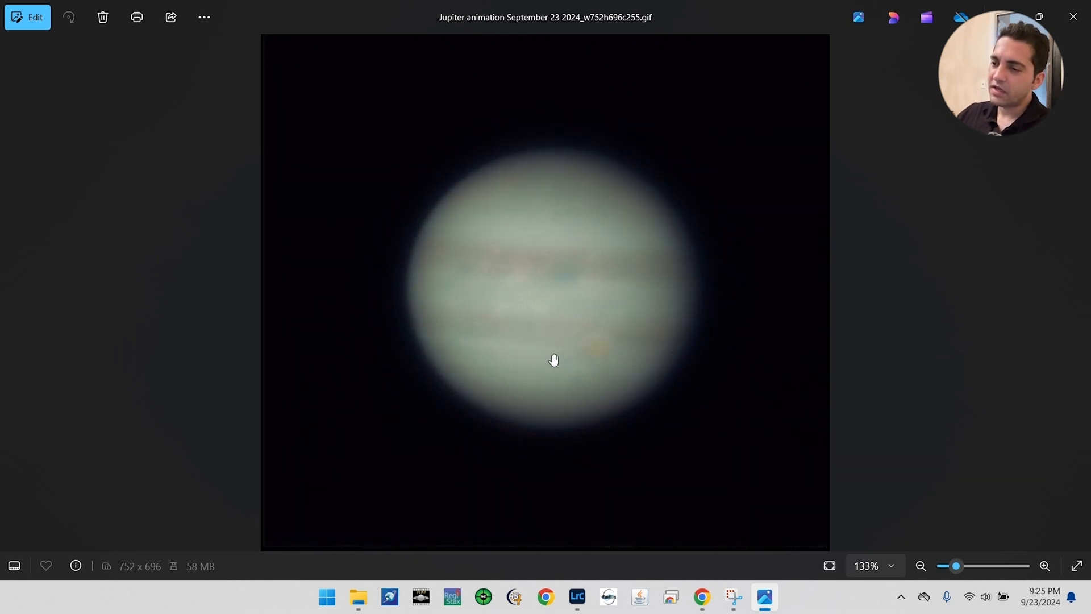
scroll("up", 3)
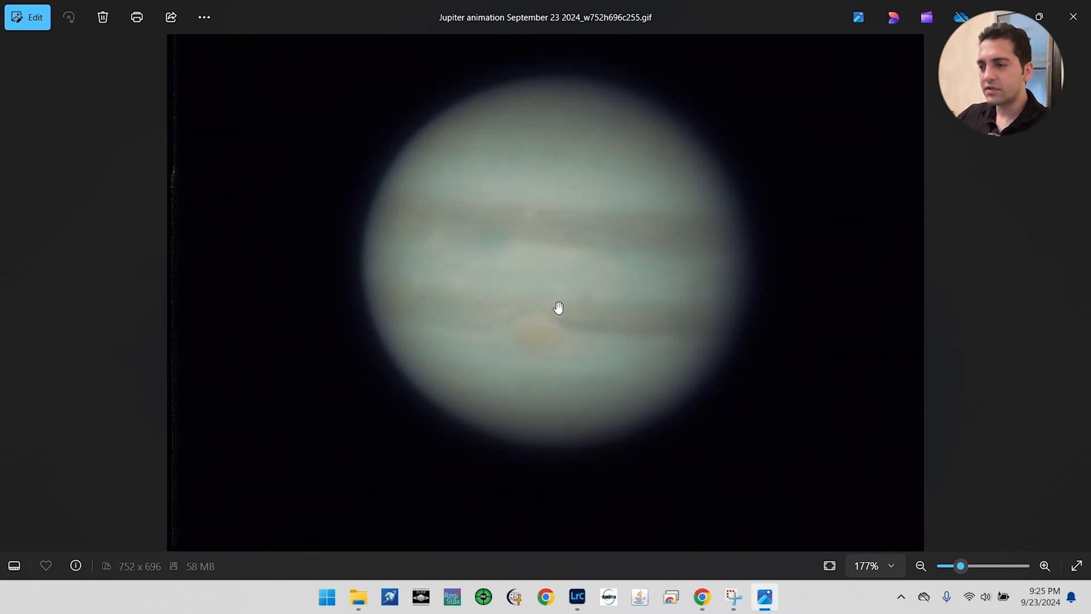